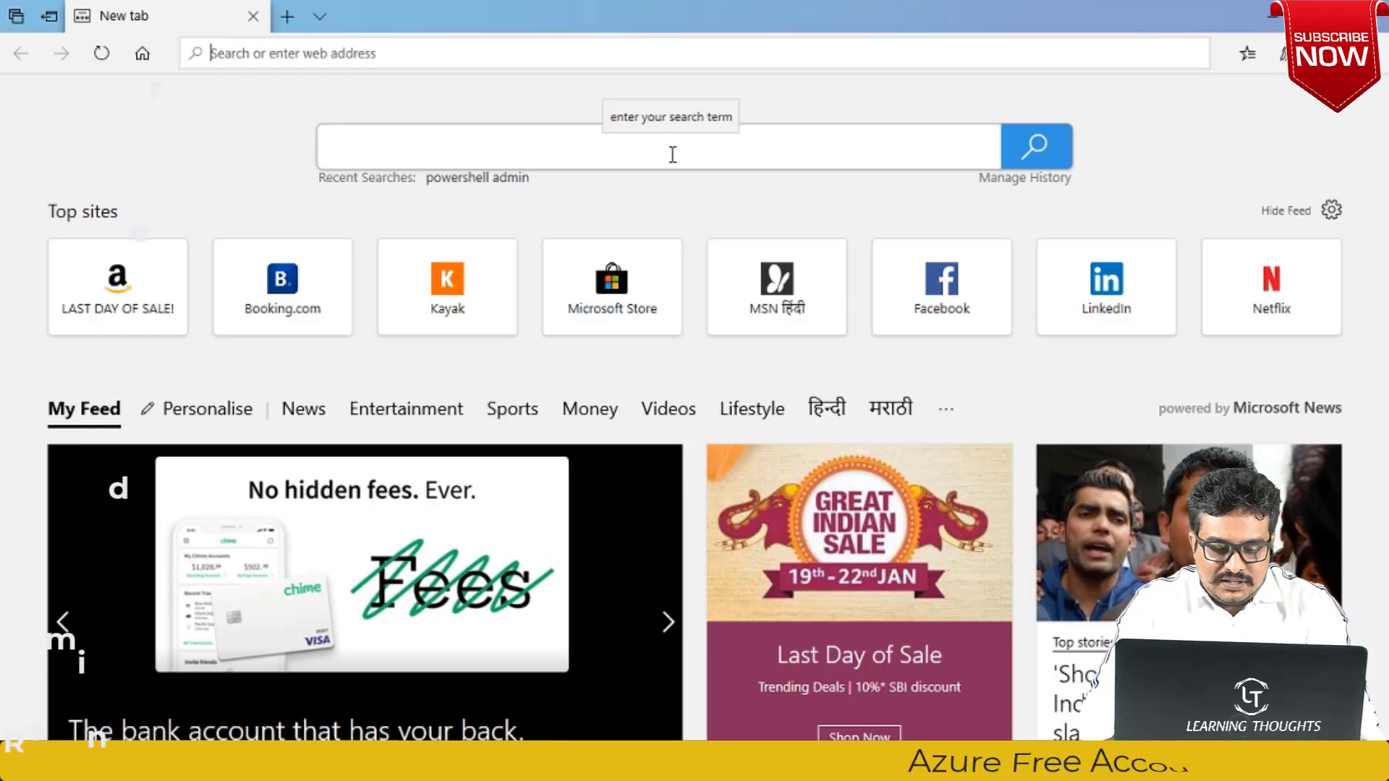
- Search for 'azure' and start the free account sign-up, reaching the Microsoft sign-in page
type("azure.microsoft.com/en-in/free/")
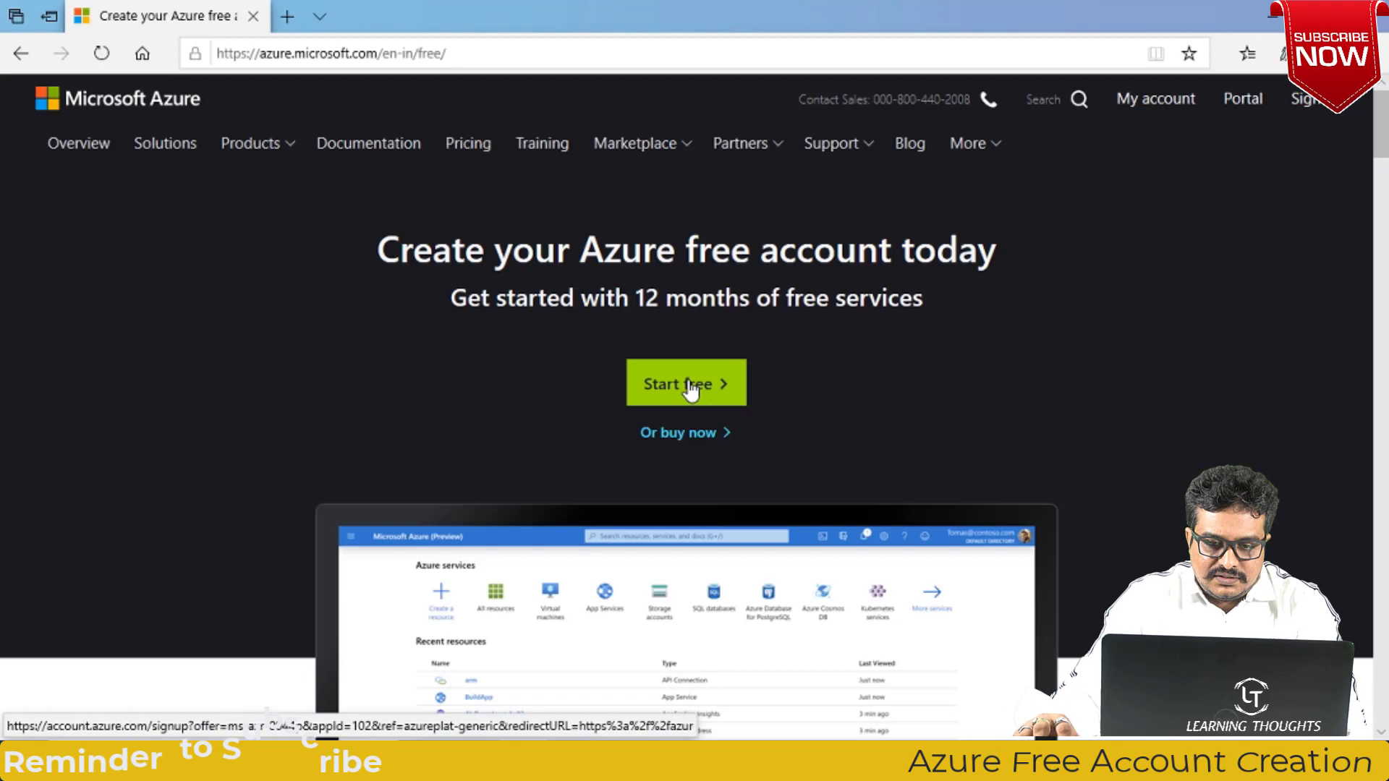
left_click(686, 382)
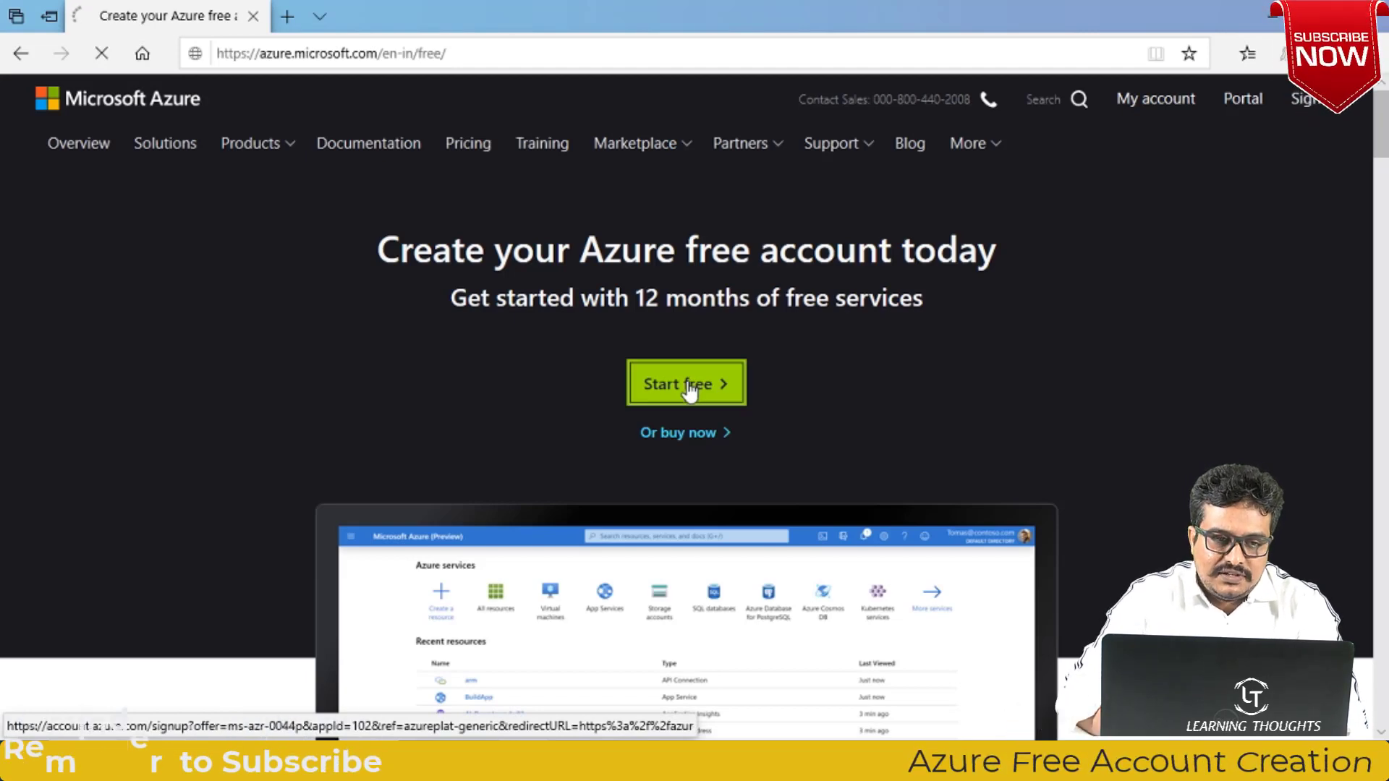
left_click(686, 382)
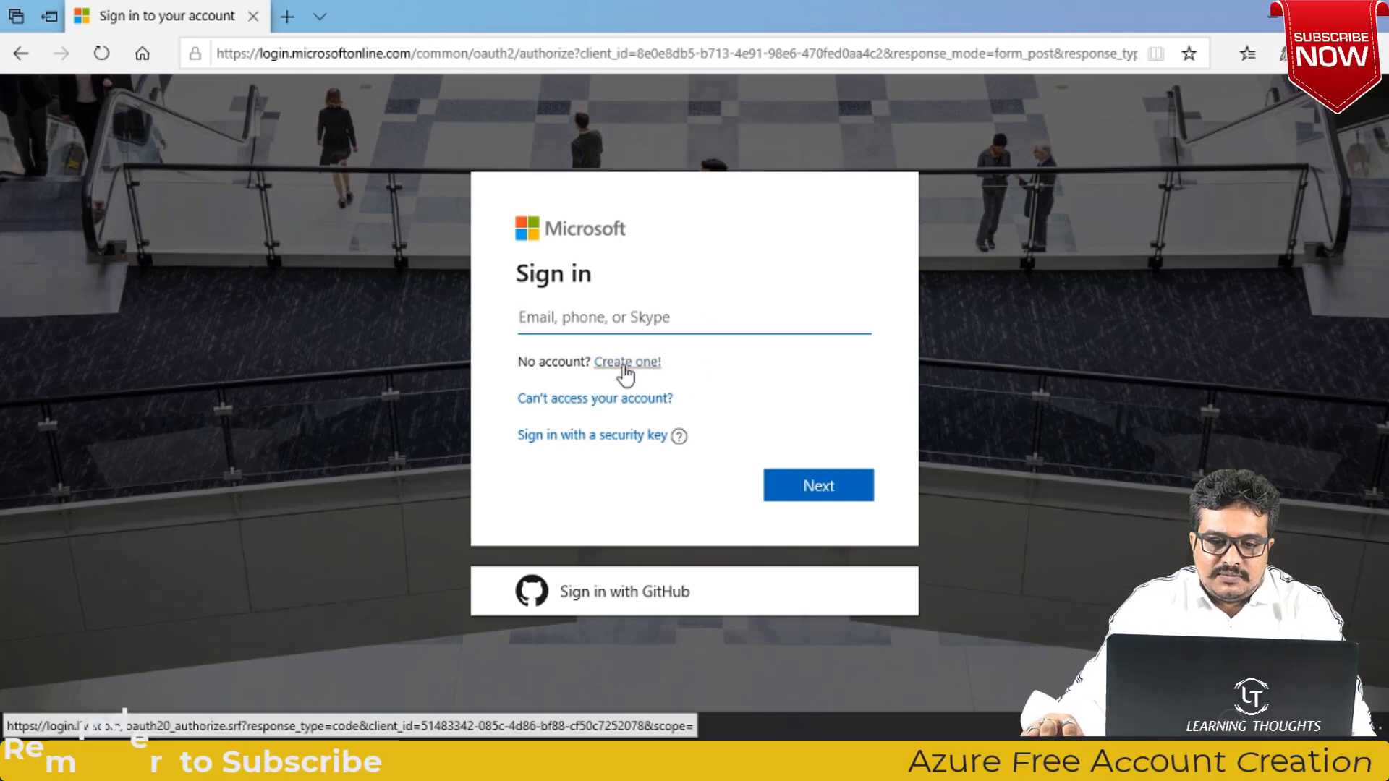
- Choose 'Create one!' and enter the existing Gmail address (learningt...in@gmail) as the new account name
left_click(626, 362)
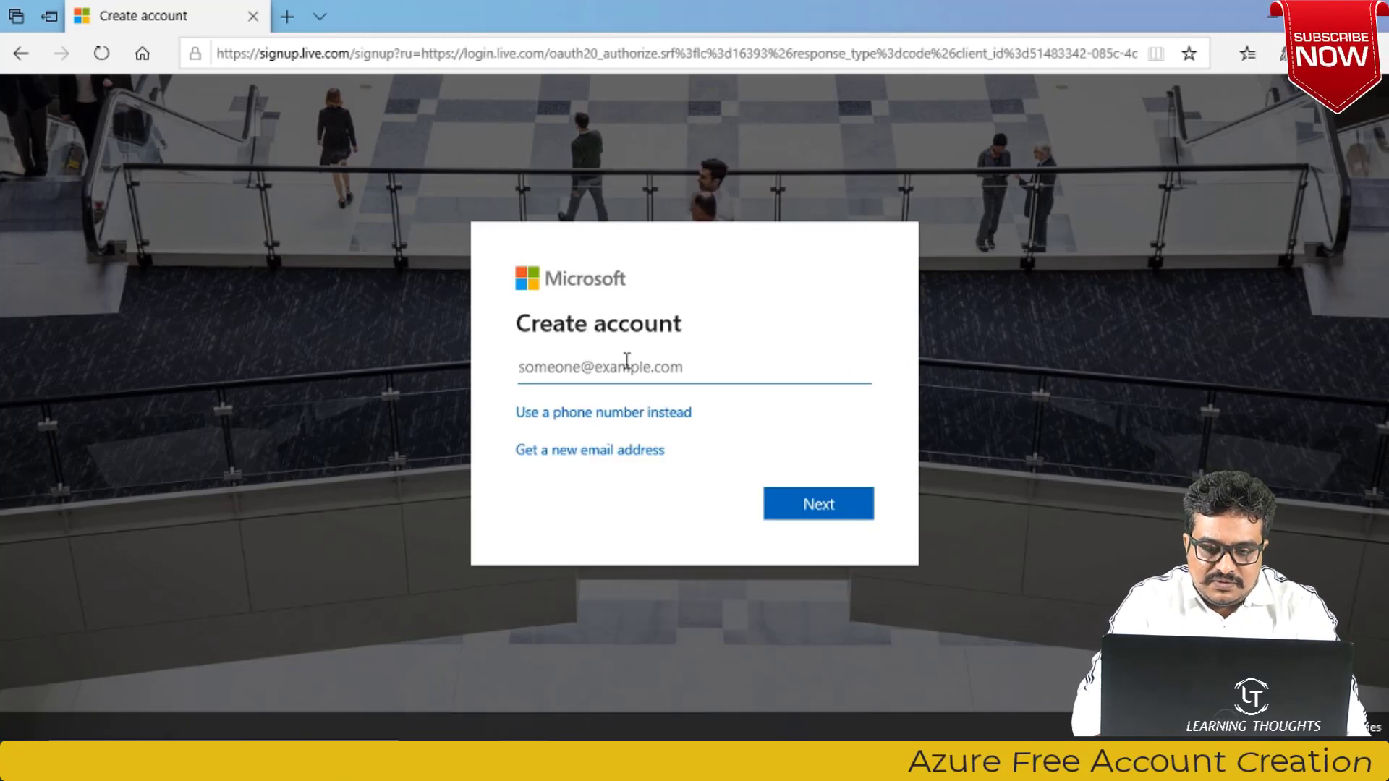
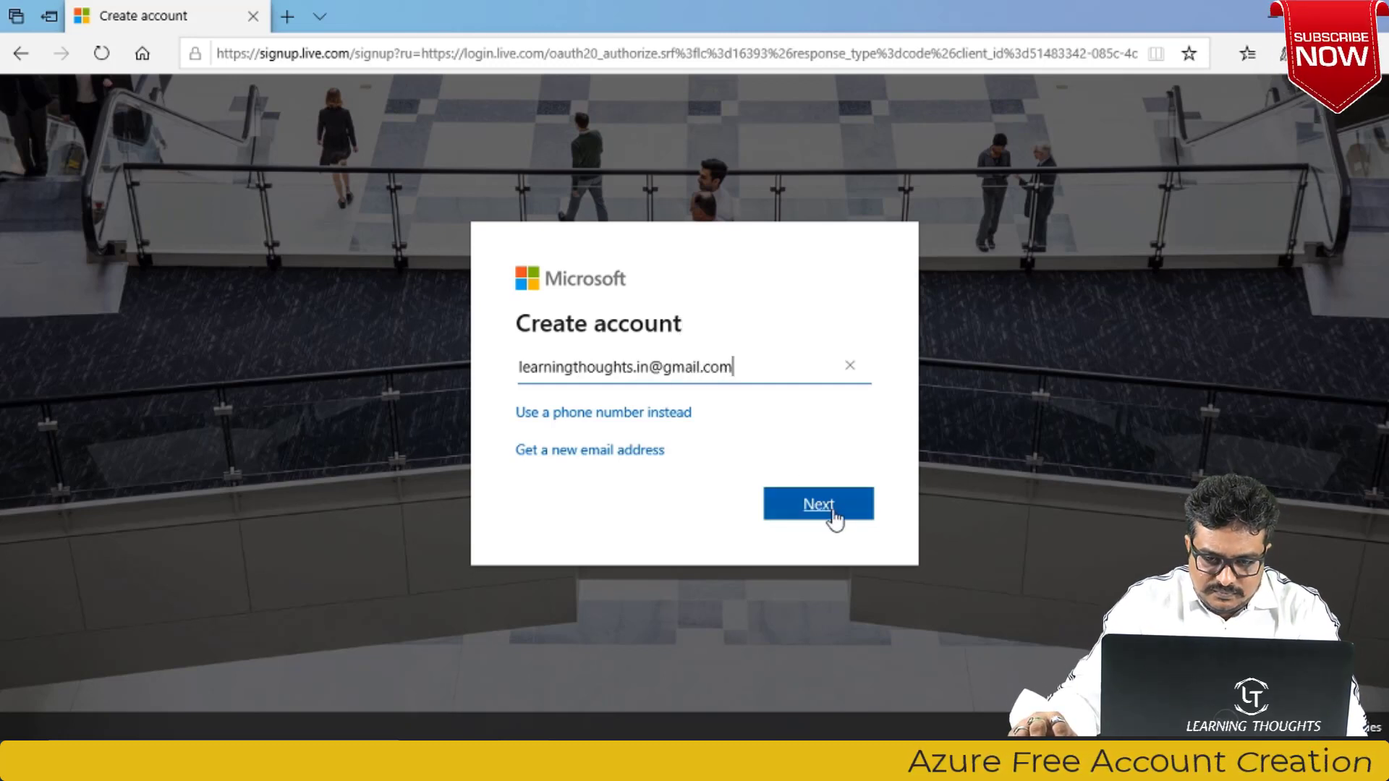
- Submit the email address, then create and submit a password for the new account
left_click(816, 504)
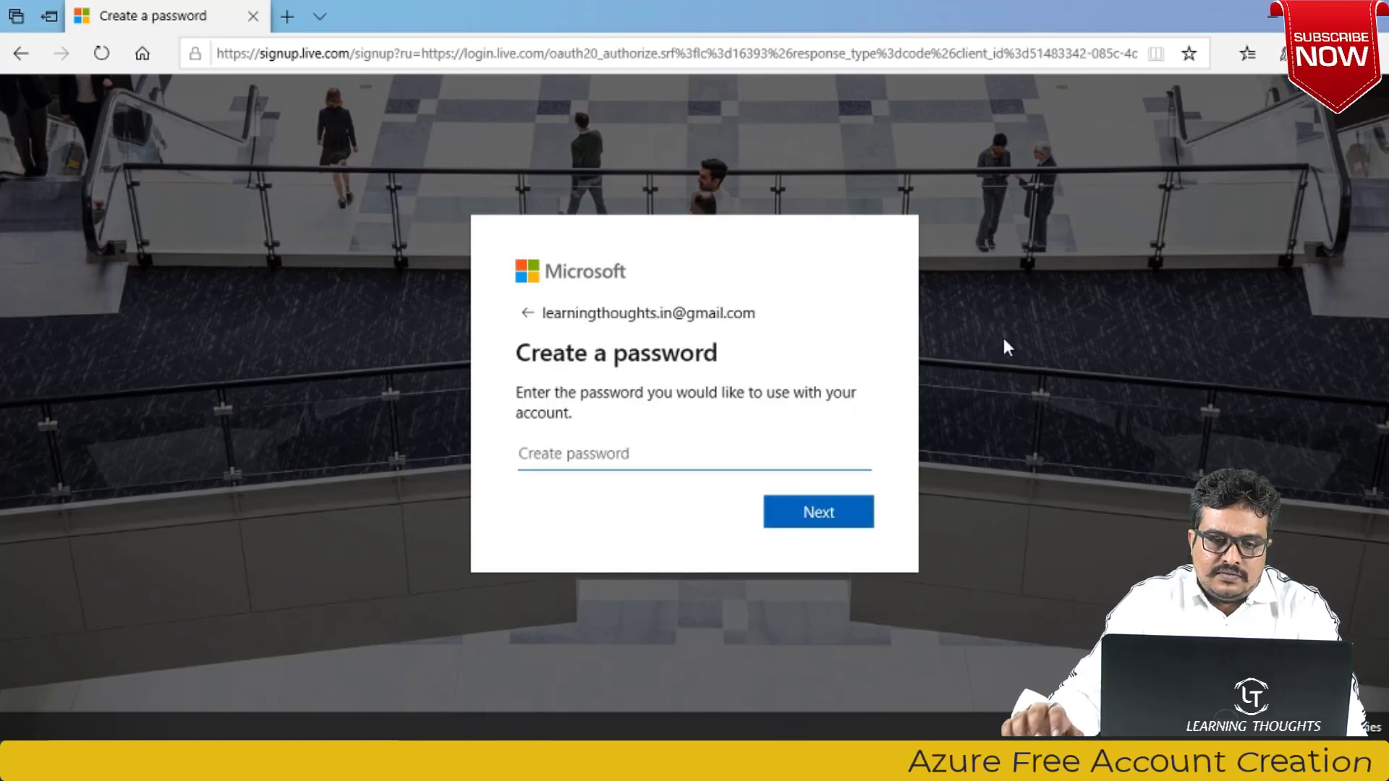
type("•")
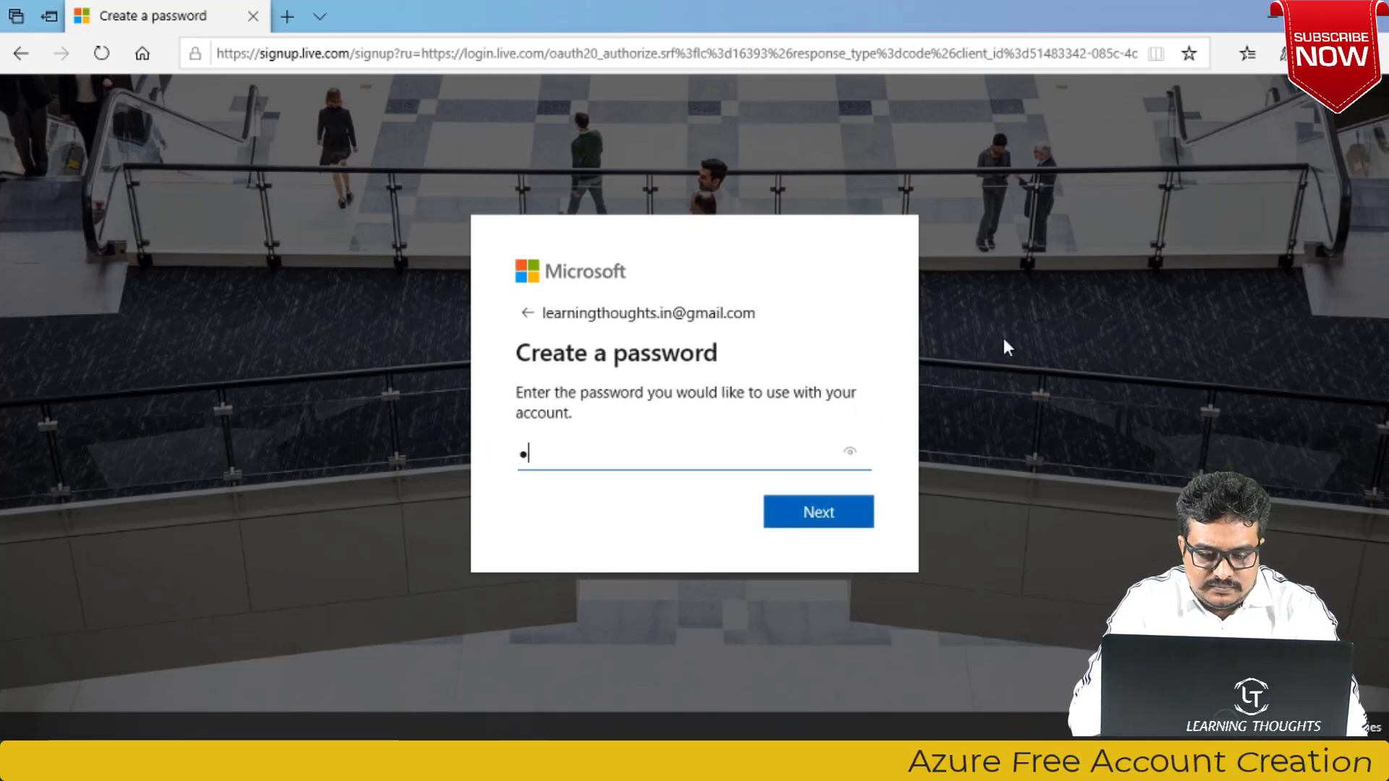
type("***")
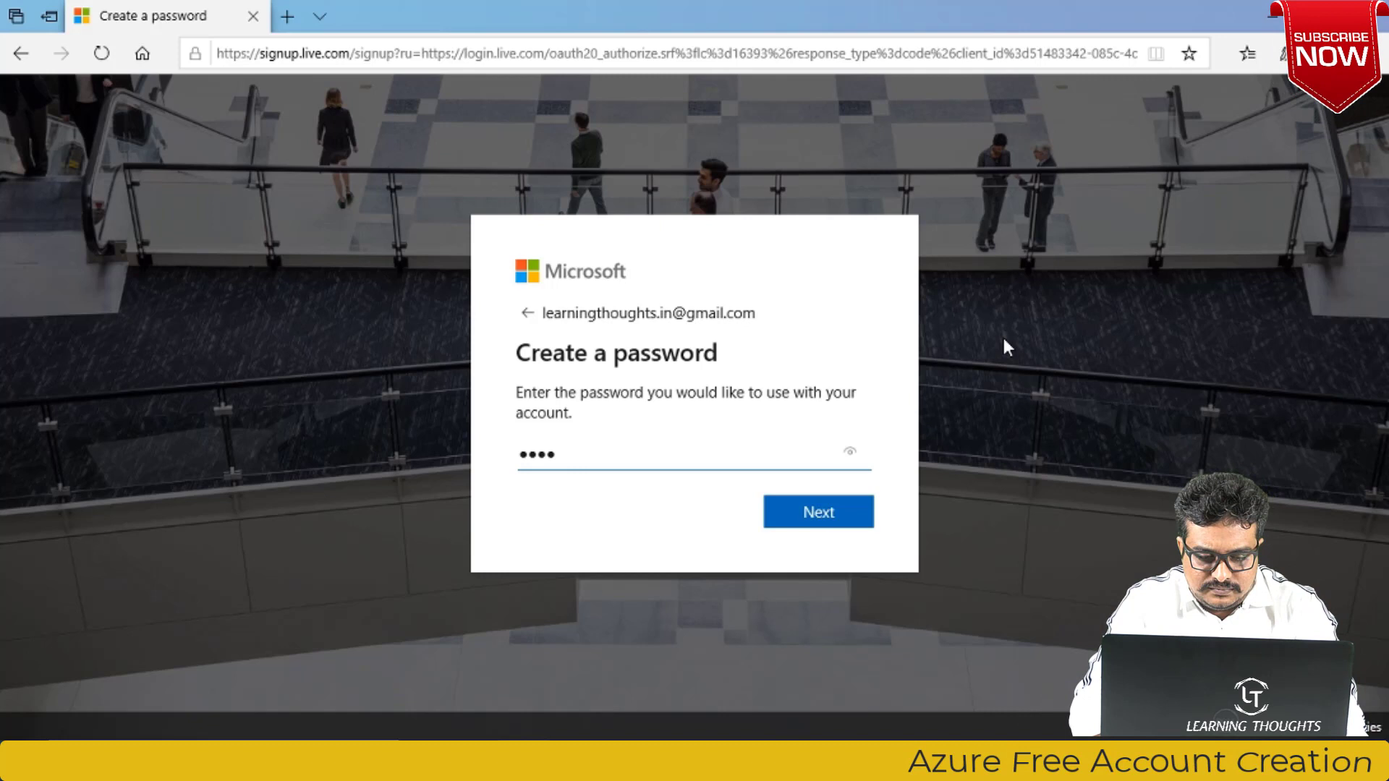
type("••••")
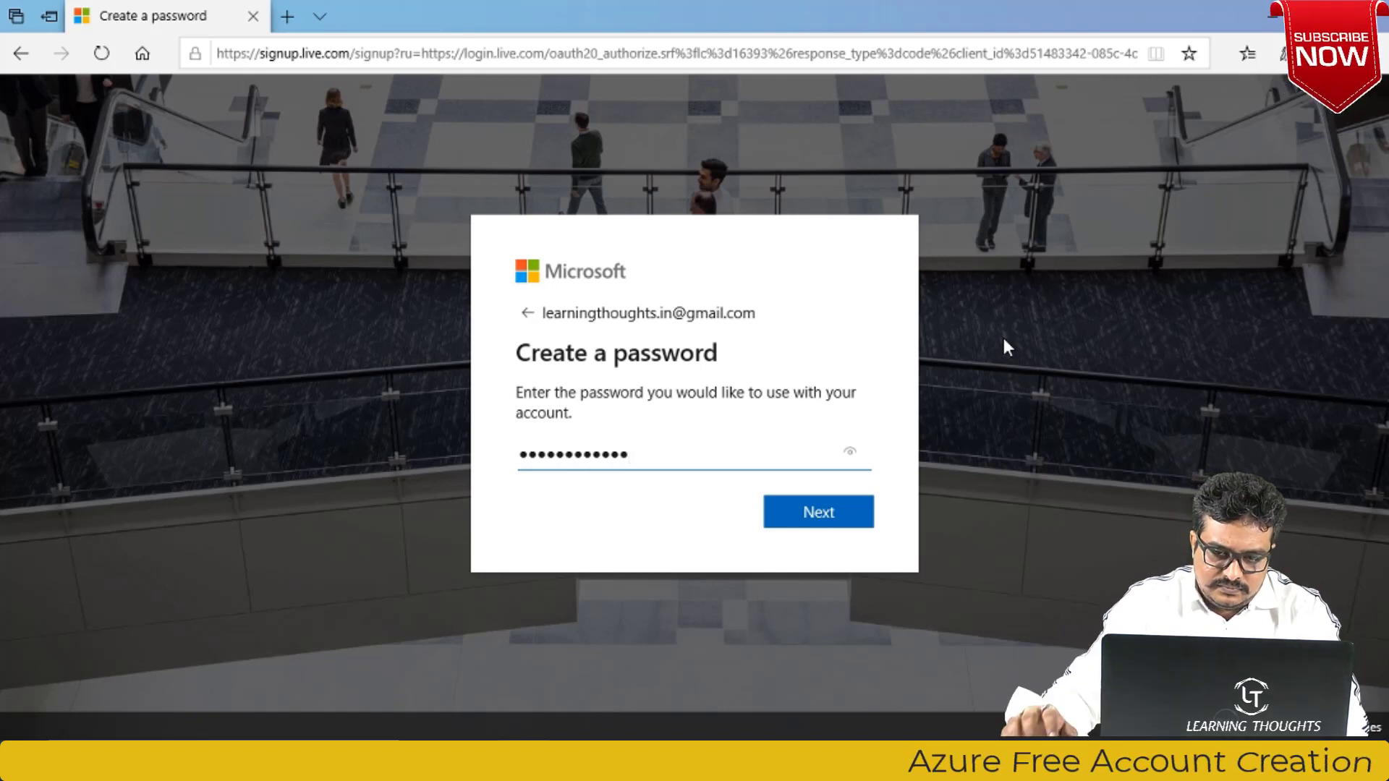
left_click(816, 511)
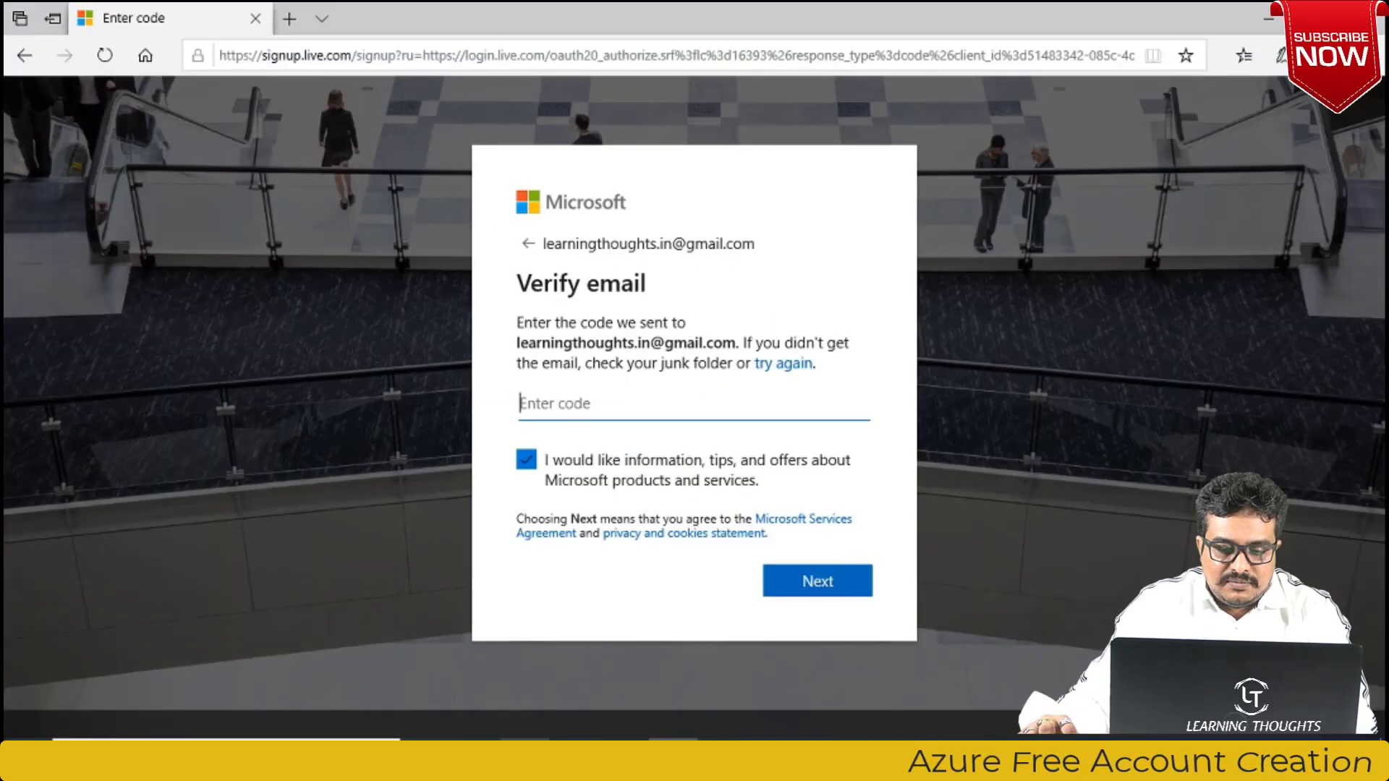
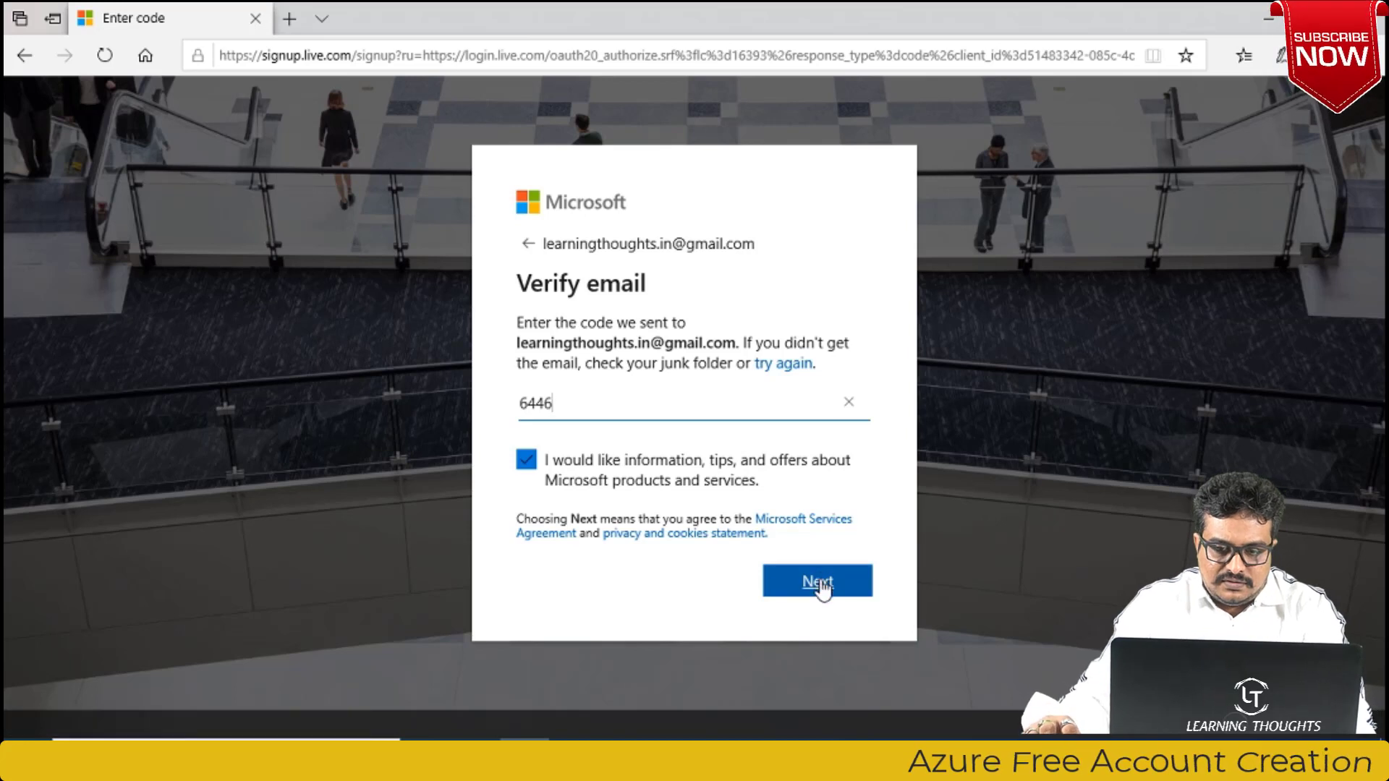
- Enter the emailed verification code and submit it to confirm the address
left_click(816, 581)
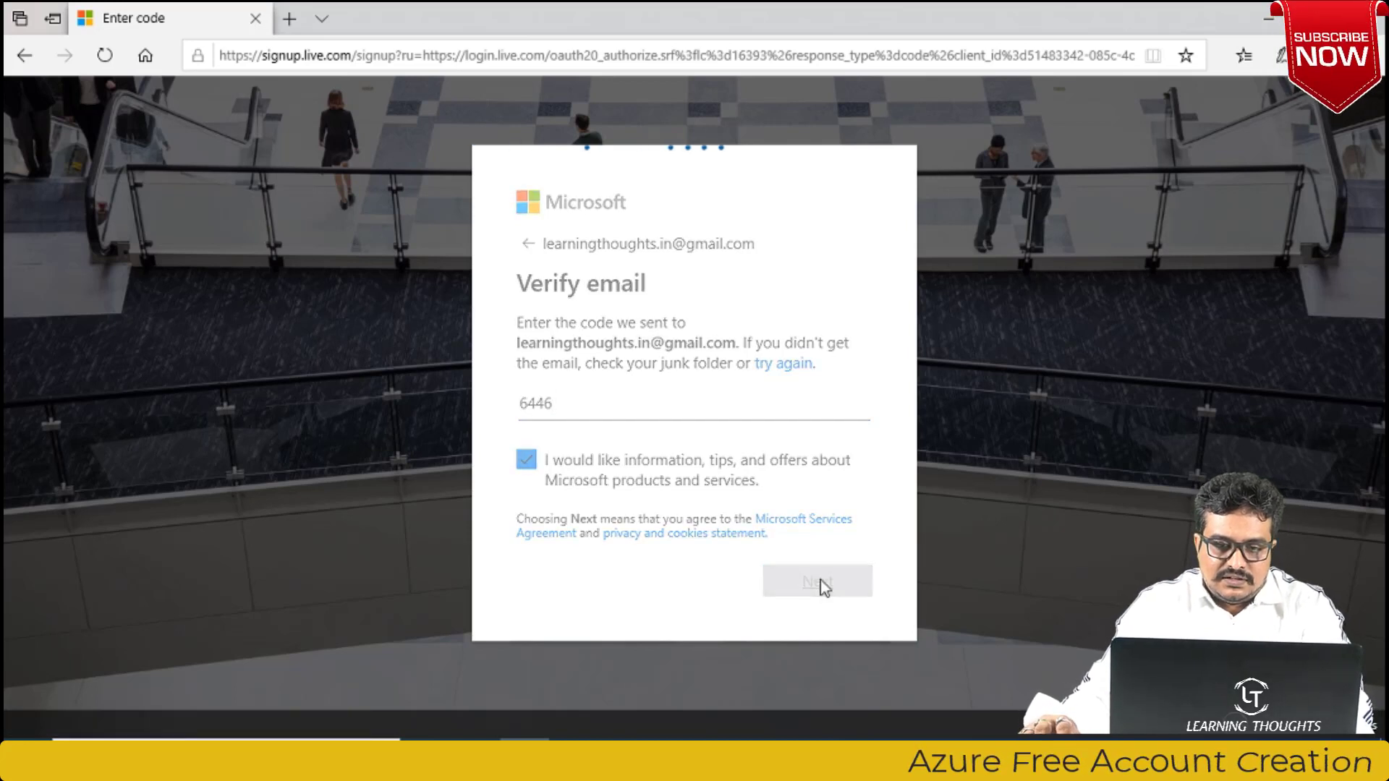
left_click(815, 580)
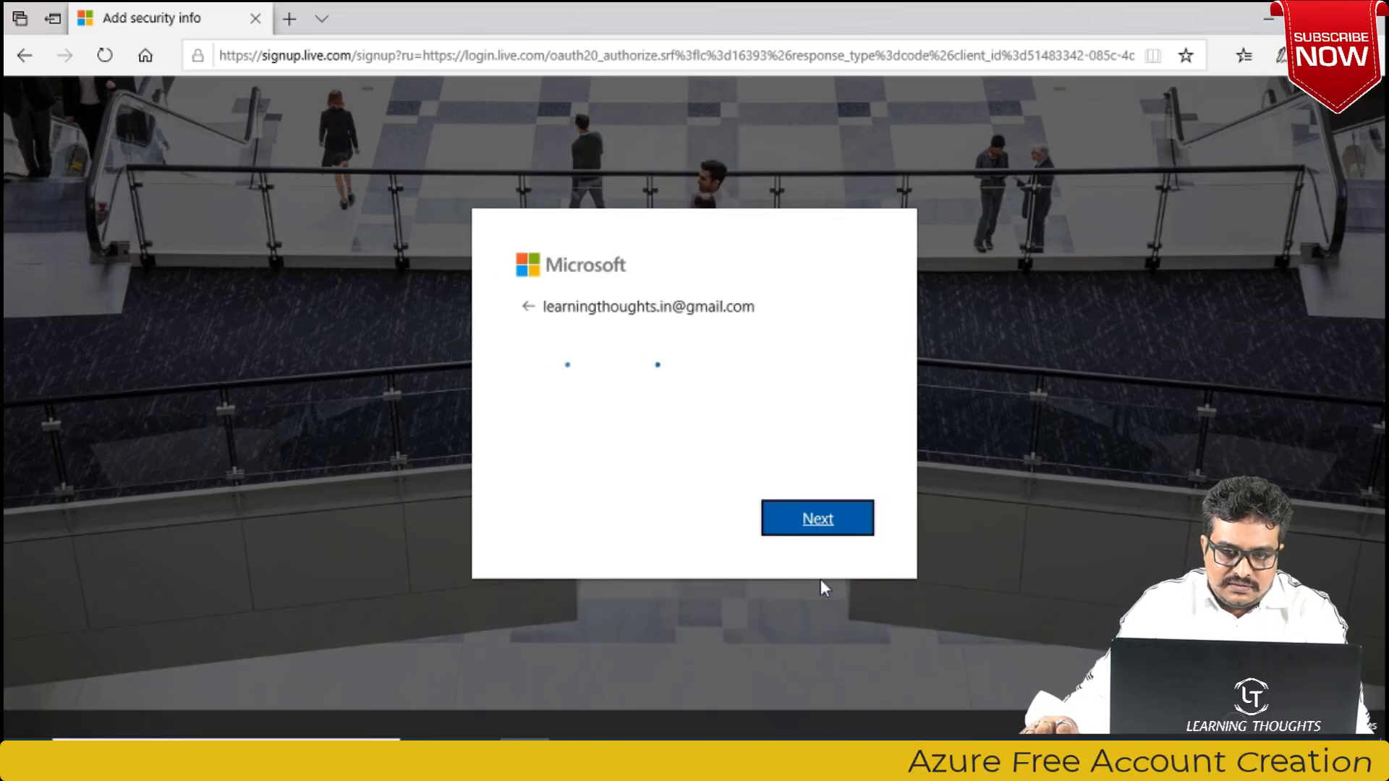
- Enter the CAPTCHA characters (KSPW4kQyQ) and submit them to finish account creation
left_click(816, 518)
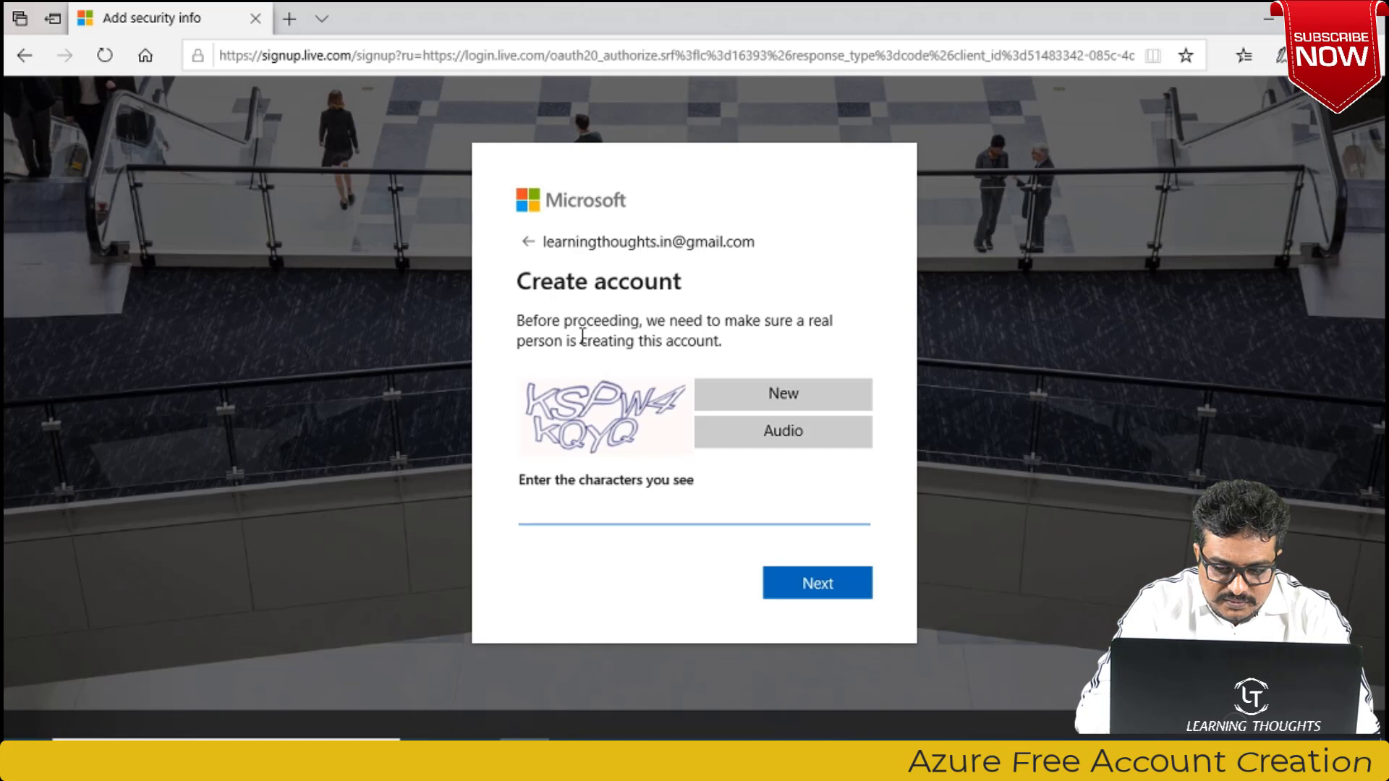
type("KSP")
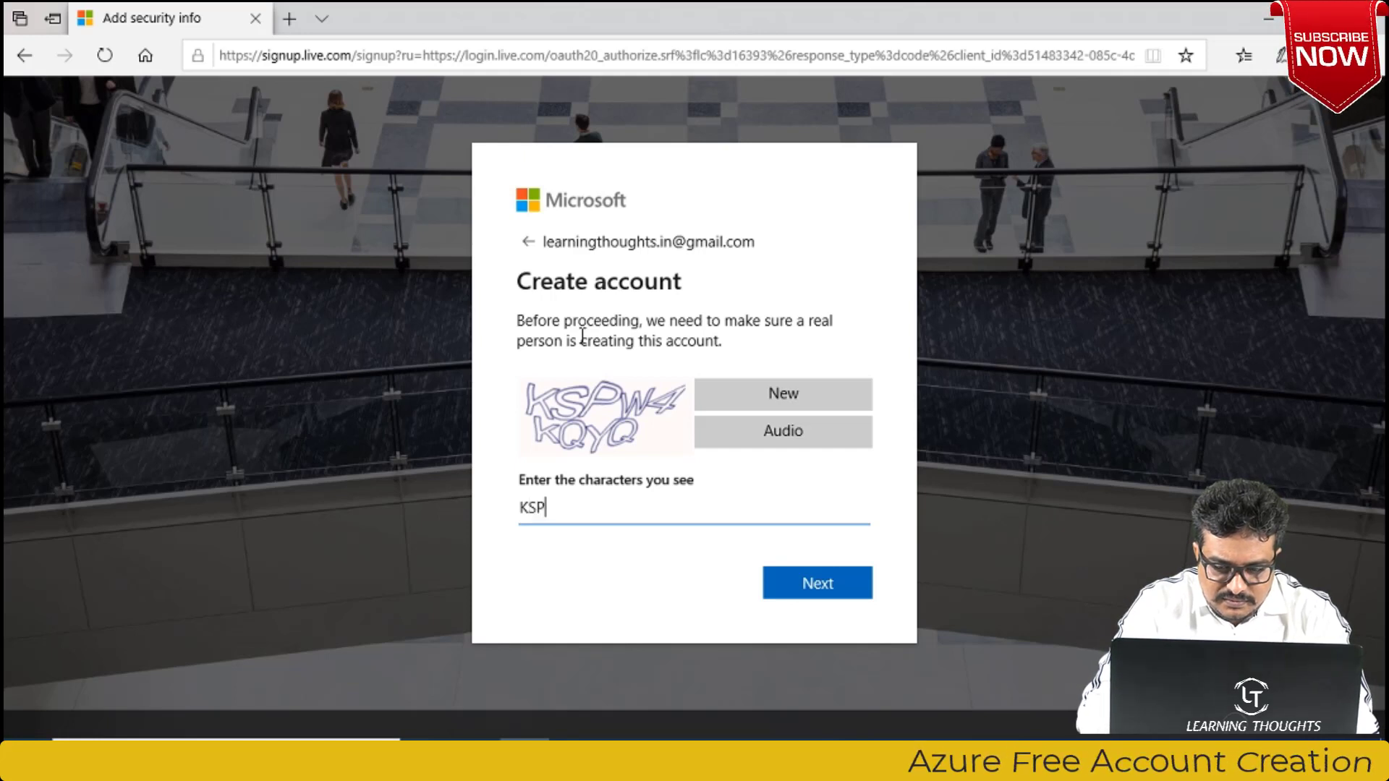
type("W")
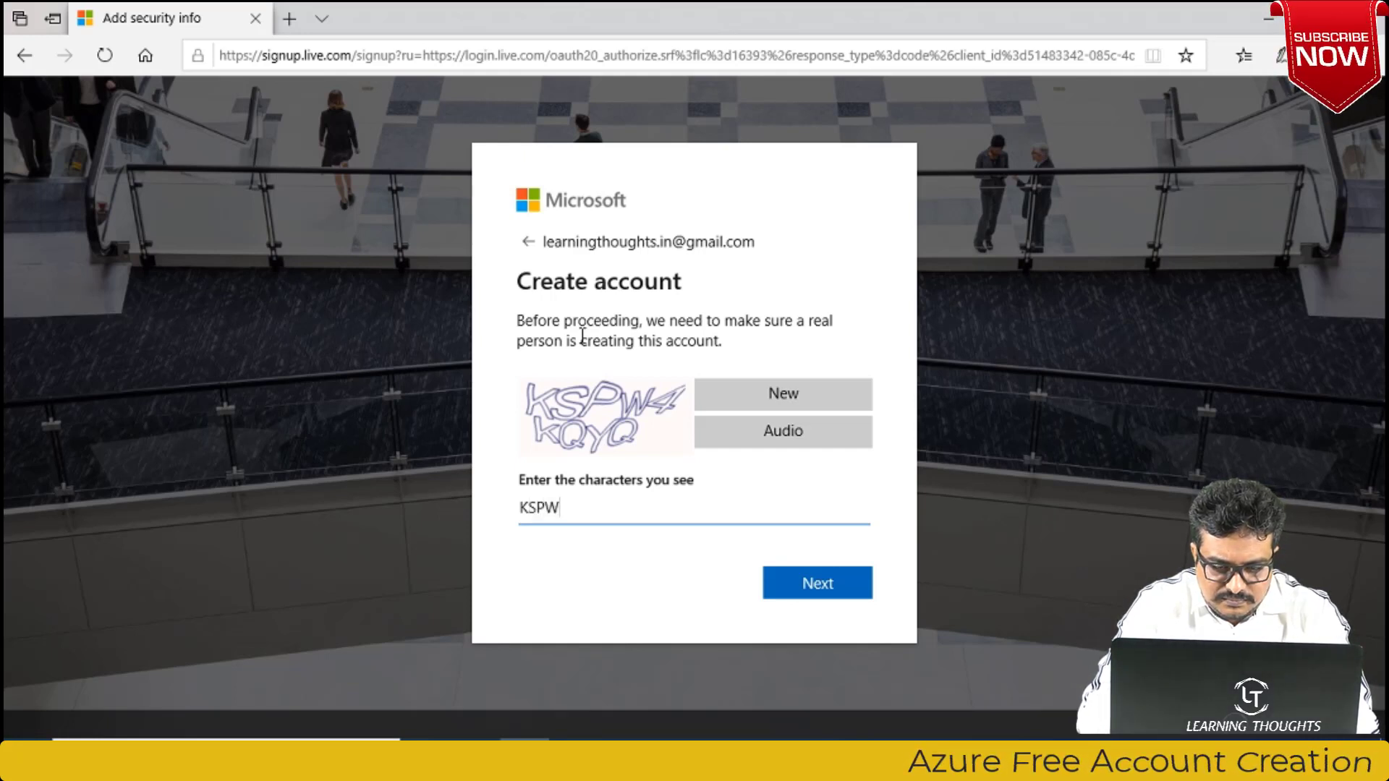
type("4")
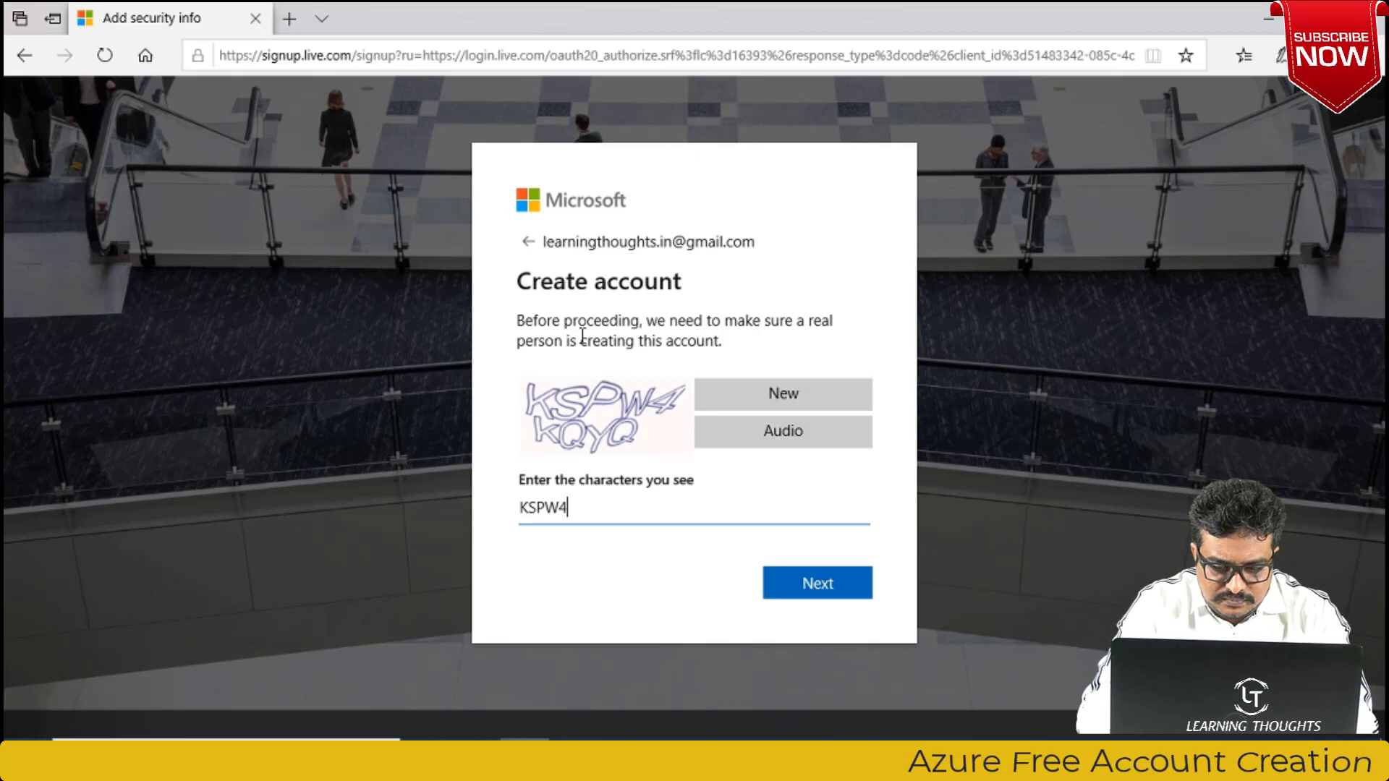
type("kQ")
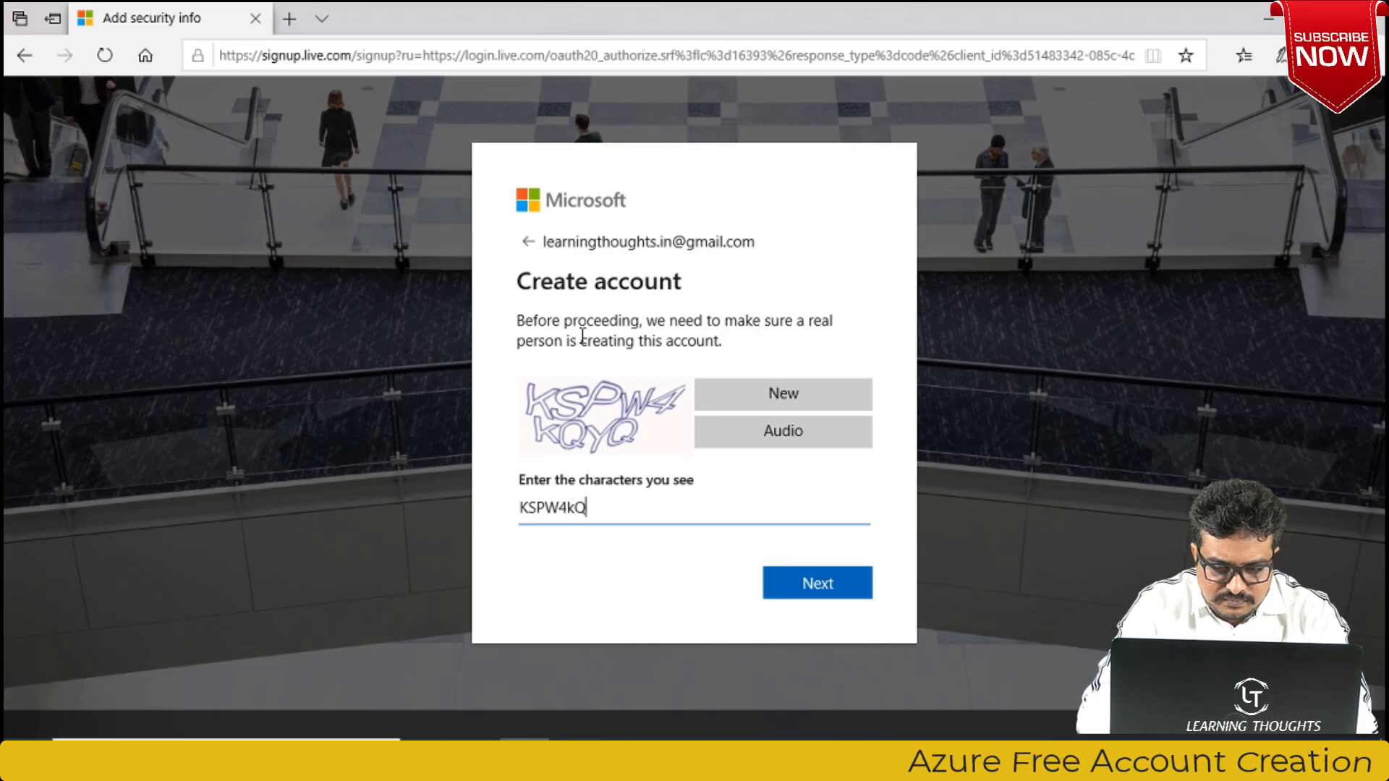
type("yQ")
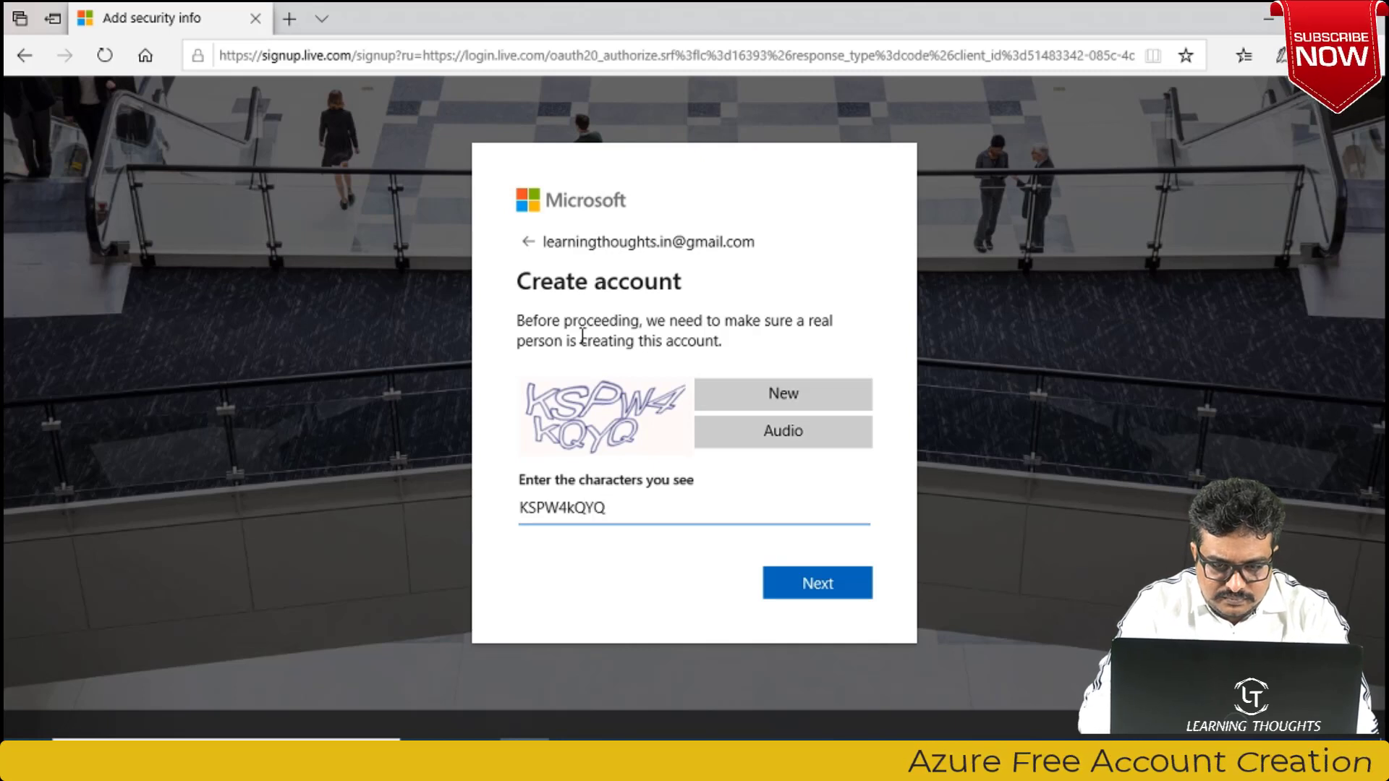
left_click(814, 583)
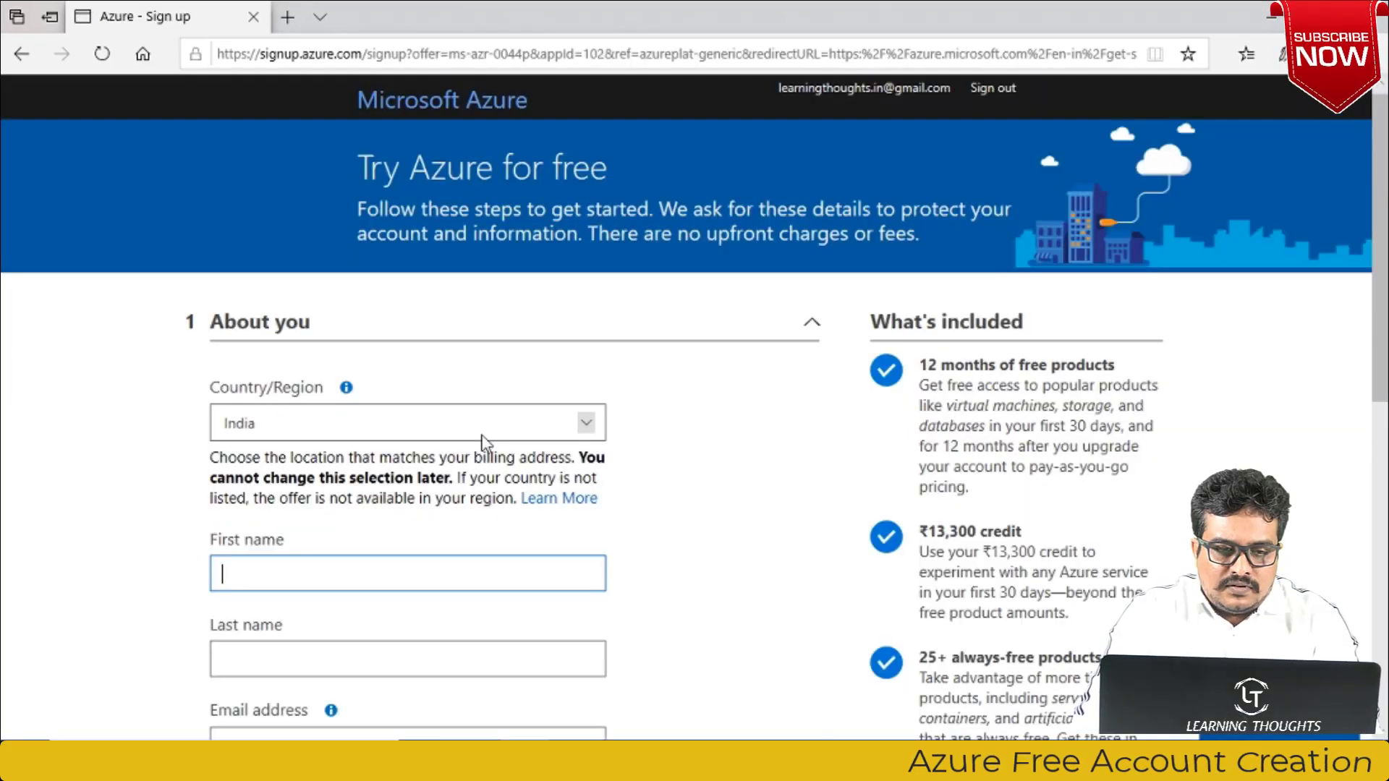
- Fill the About you name (khaibrai) and contact email (learn...in@gmai) fields
scroll("down", 3)
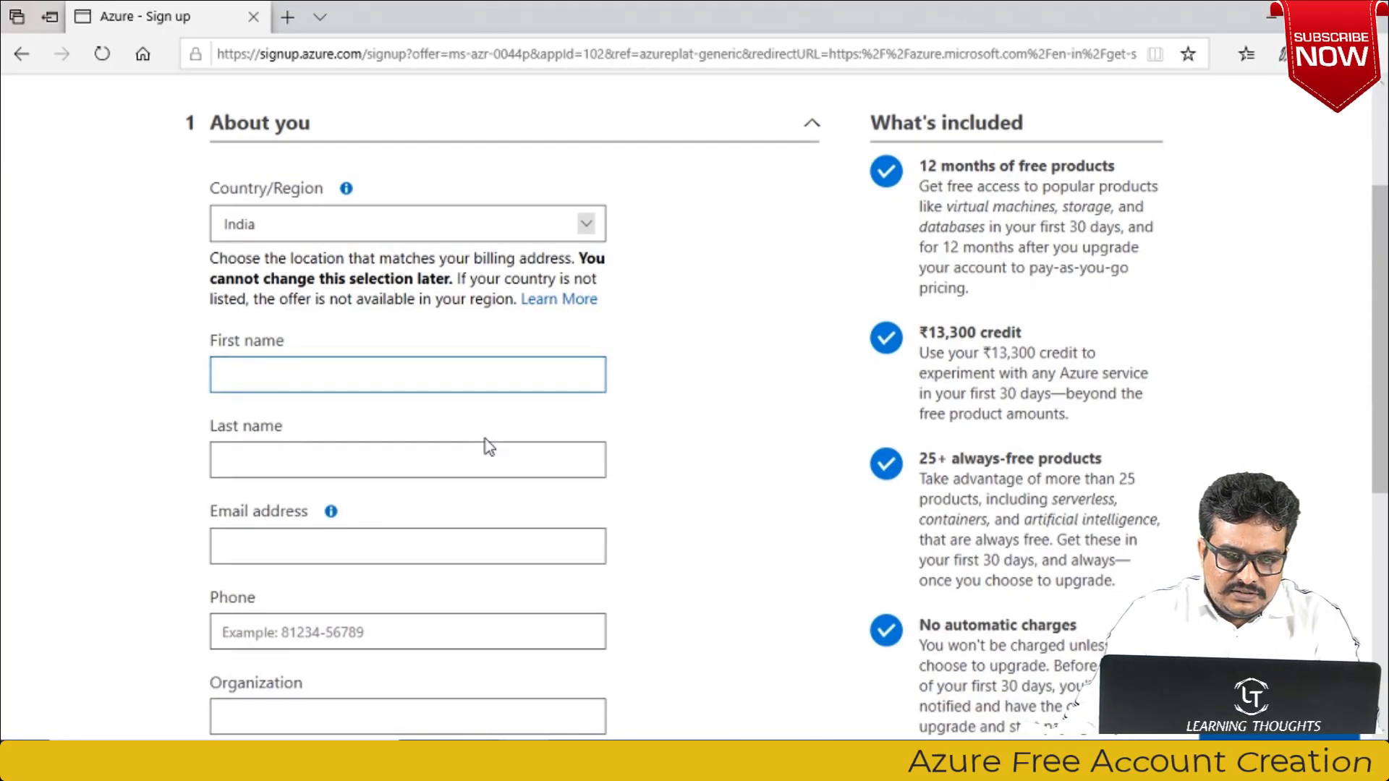
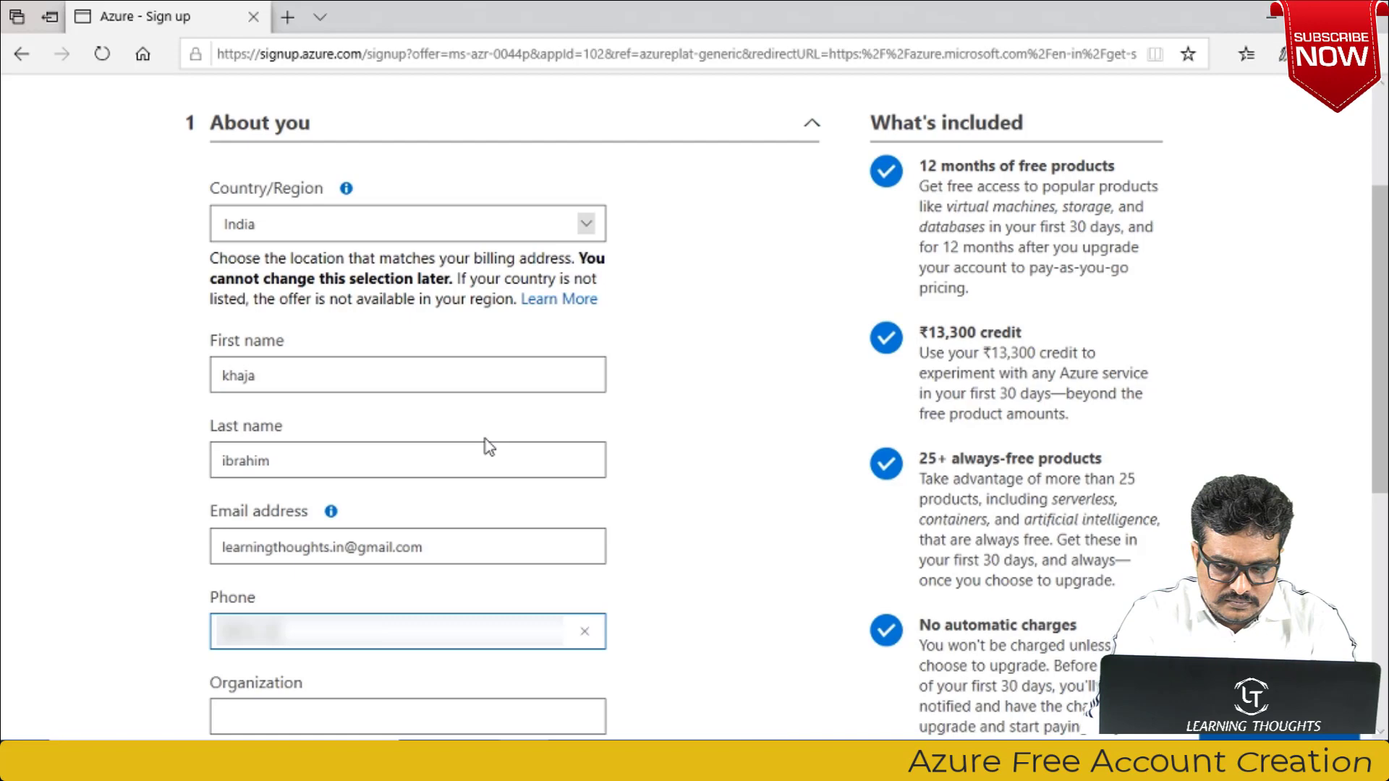
- Enter 'Lea' (Learning Thoughts) as the organization after the required-field error and submit the details
left_click(406, 717)
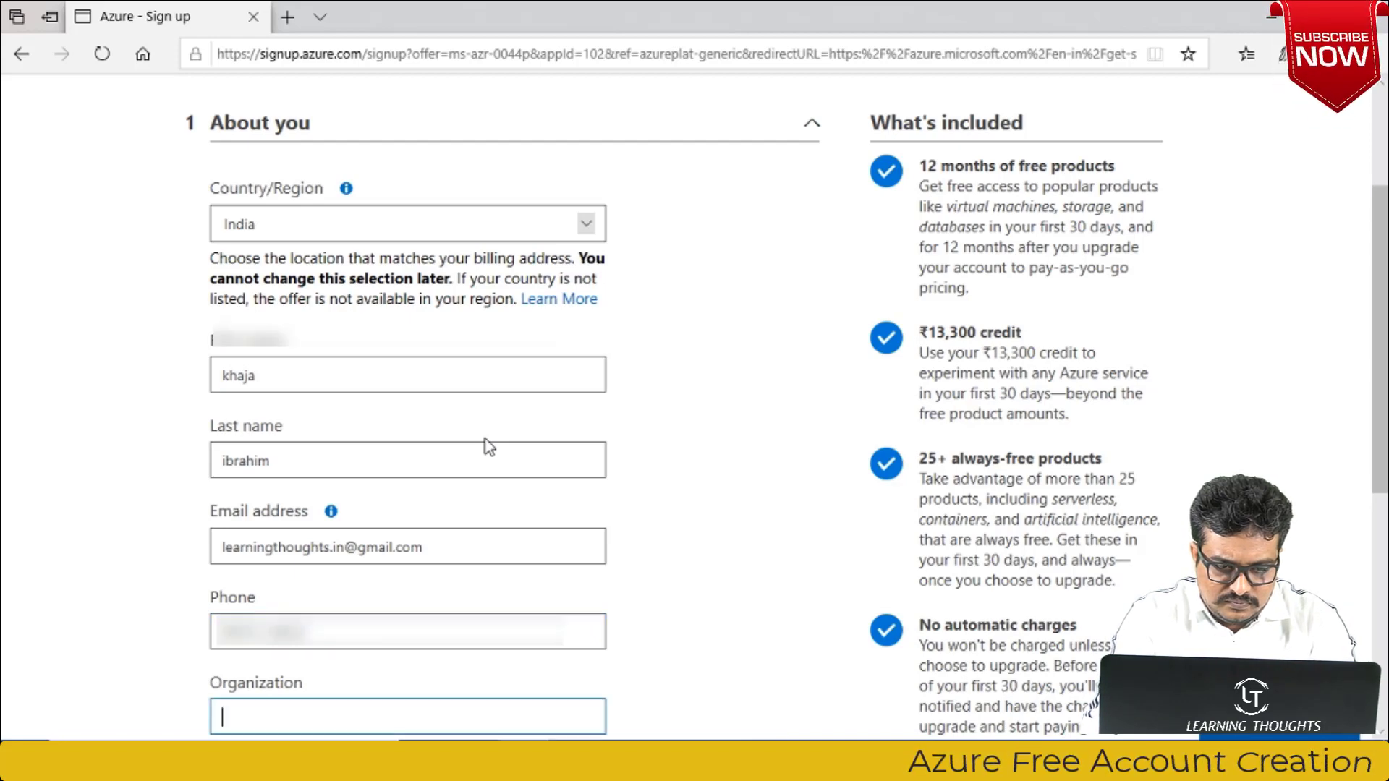
scroll("down", 3)
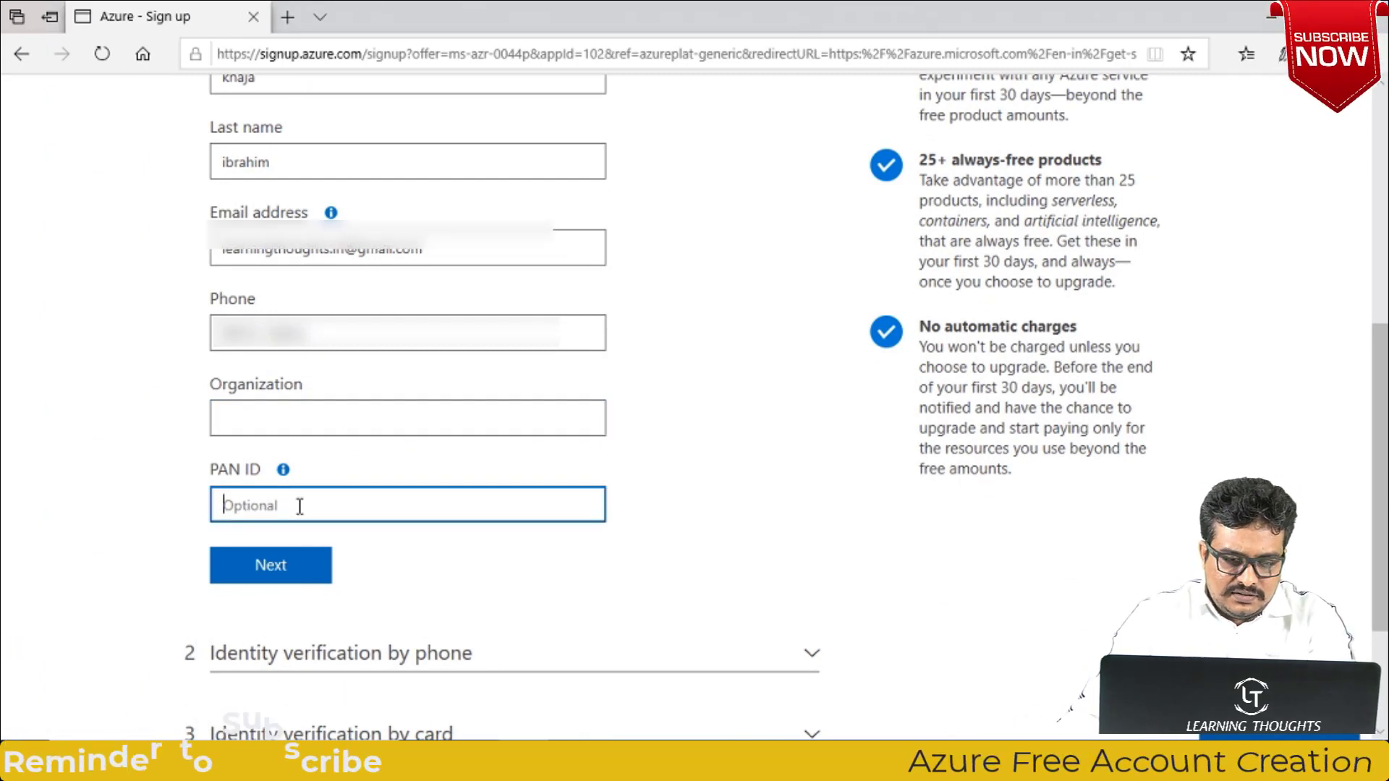
scroll("down", 3)
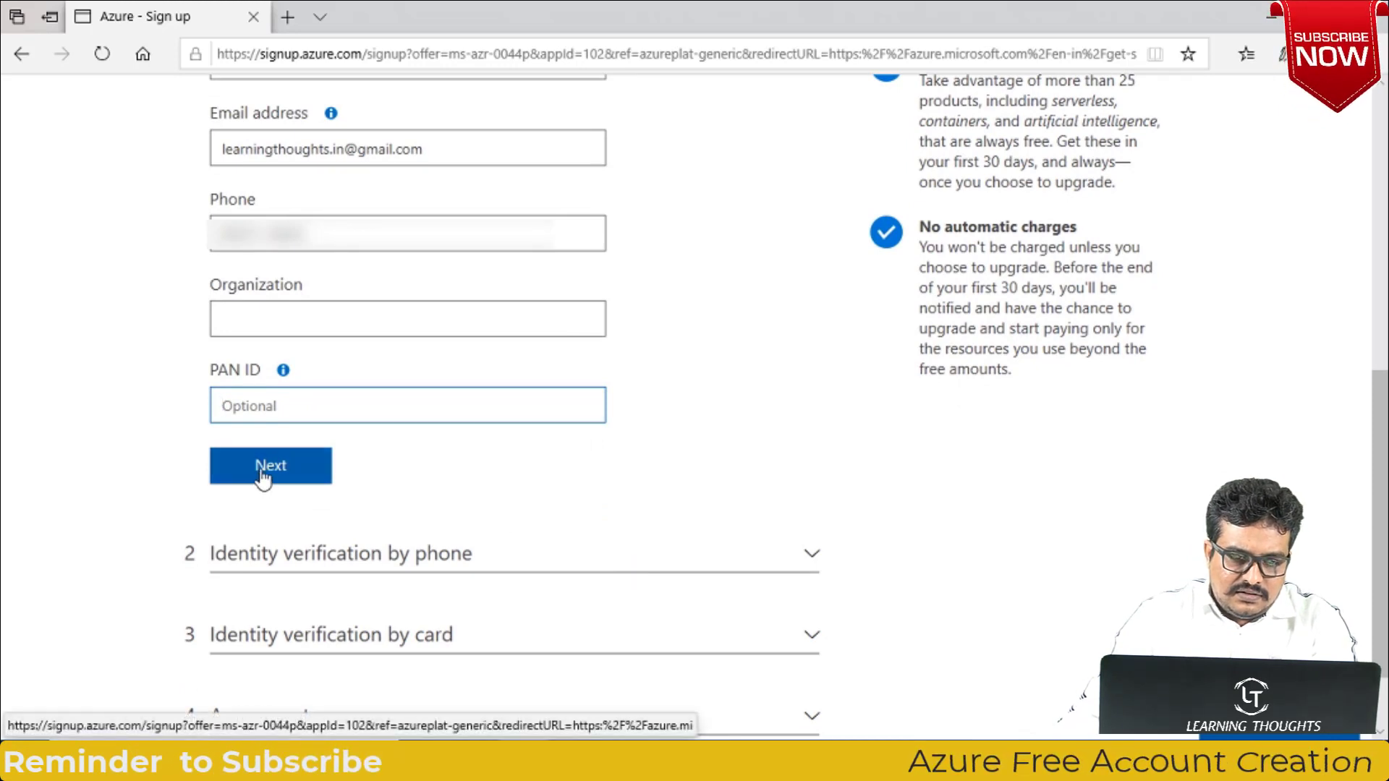
left_click(271, 465)
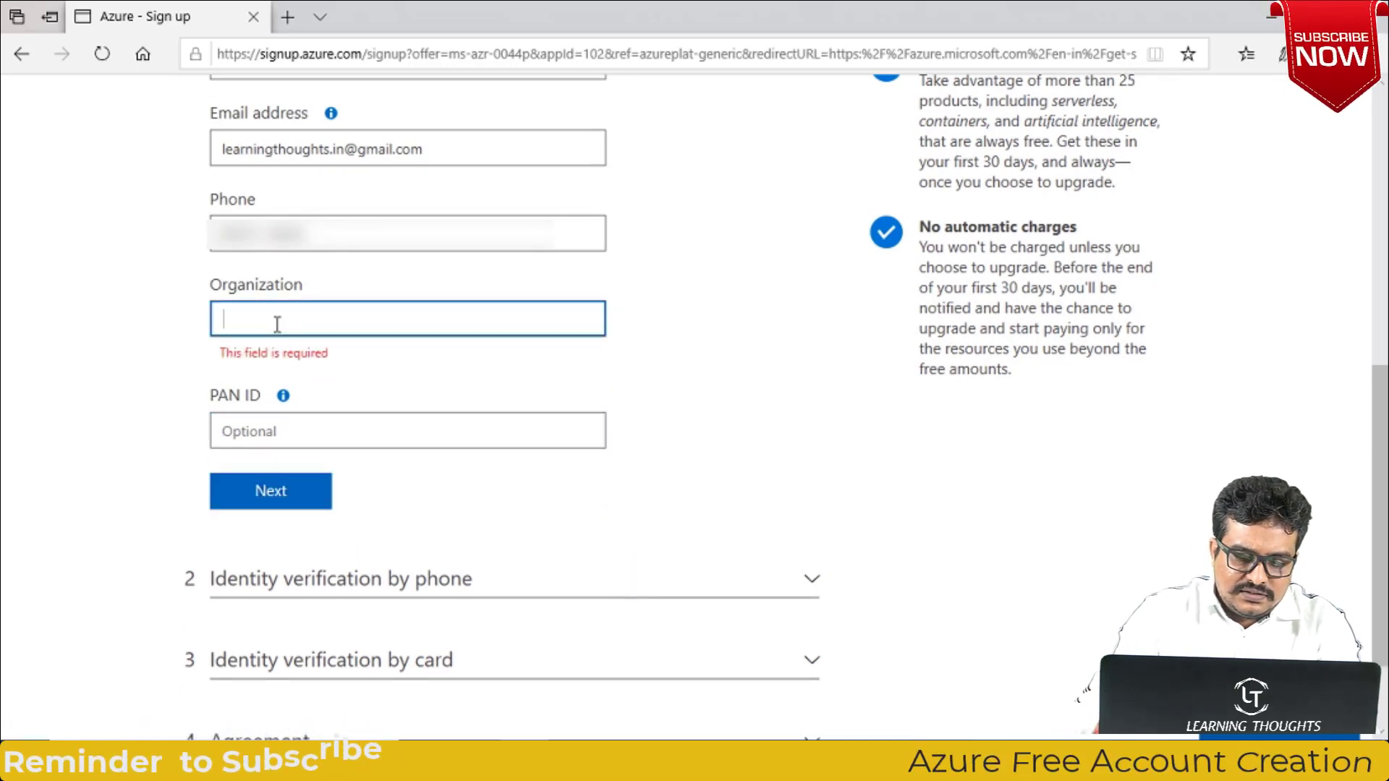
type("Learning Thoughts")
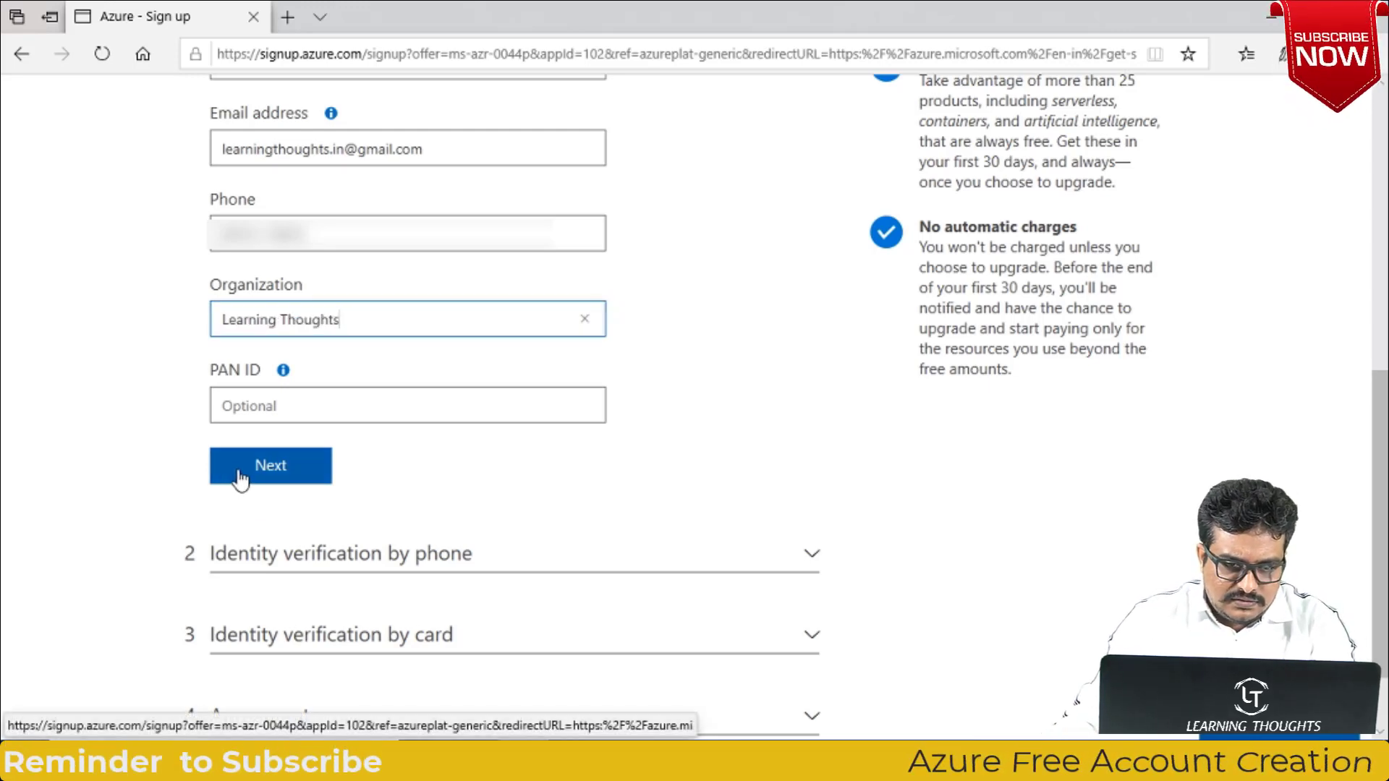
left_click(271, 464)
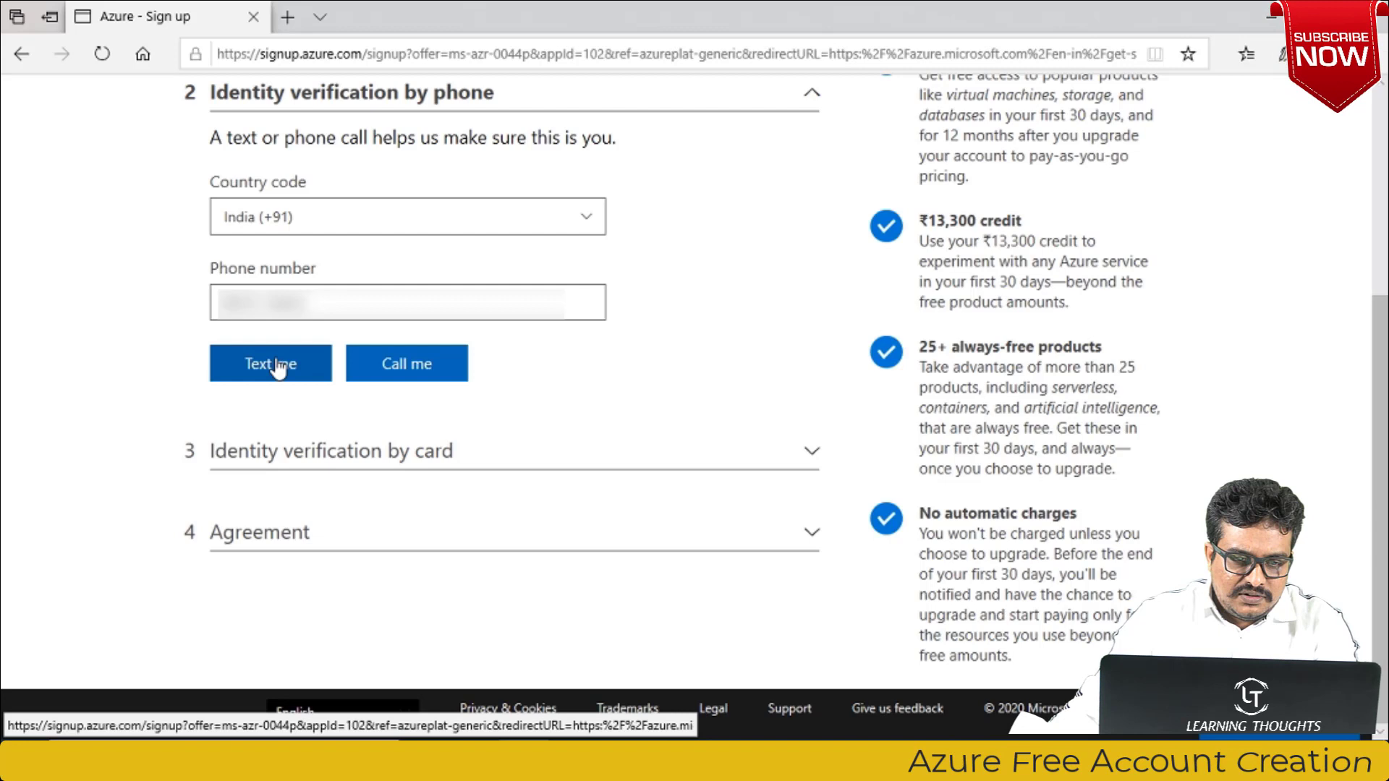
left_click(271, 362)
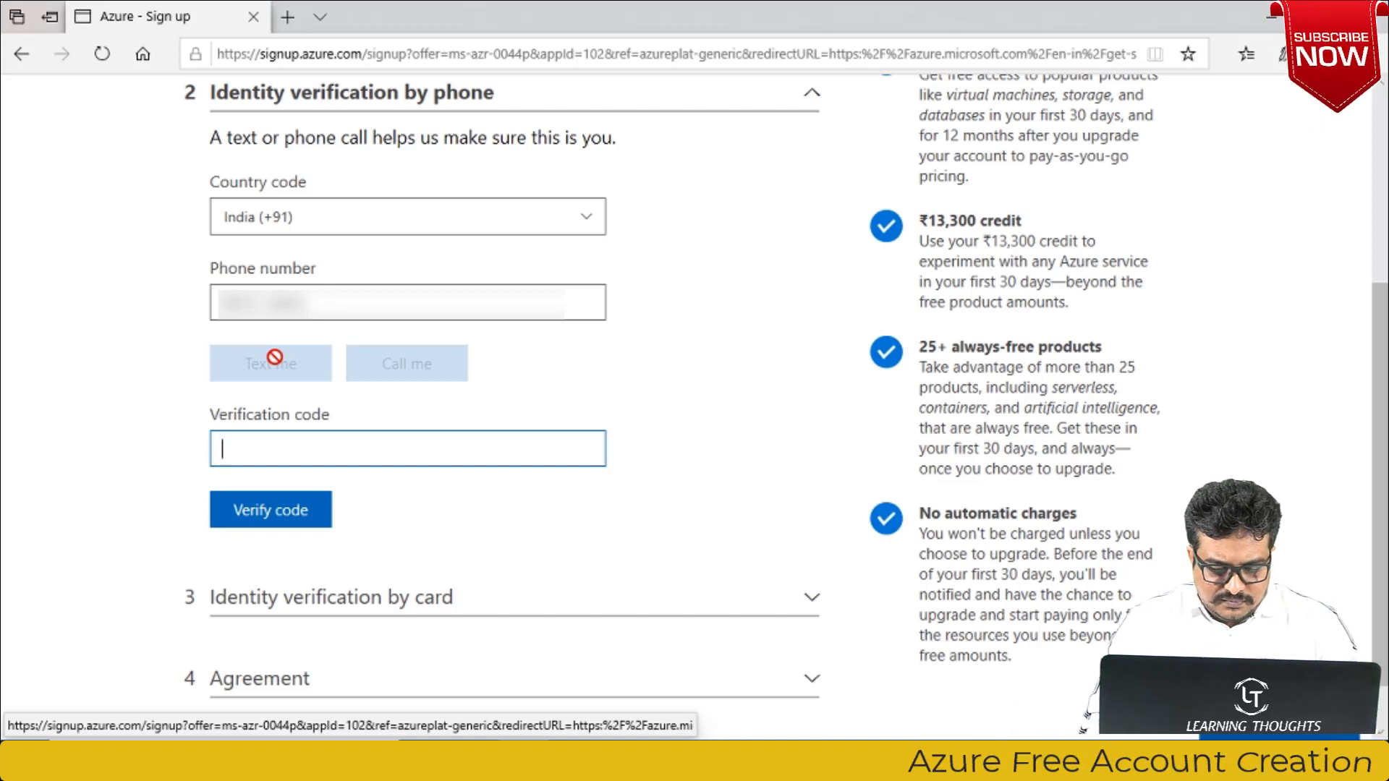
left_click(270, 363)
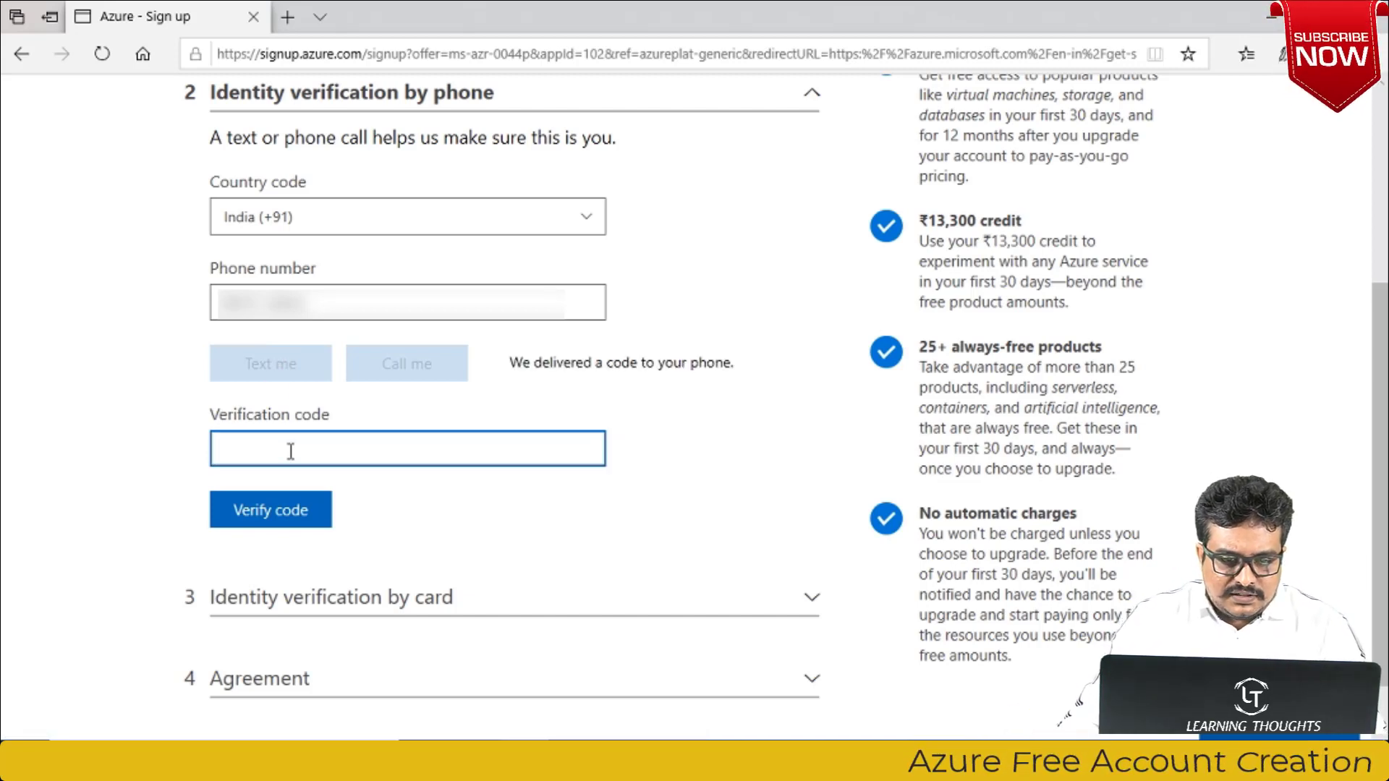
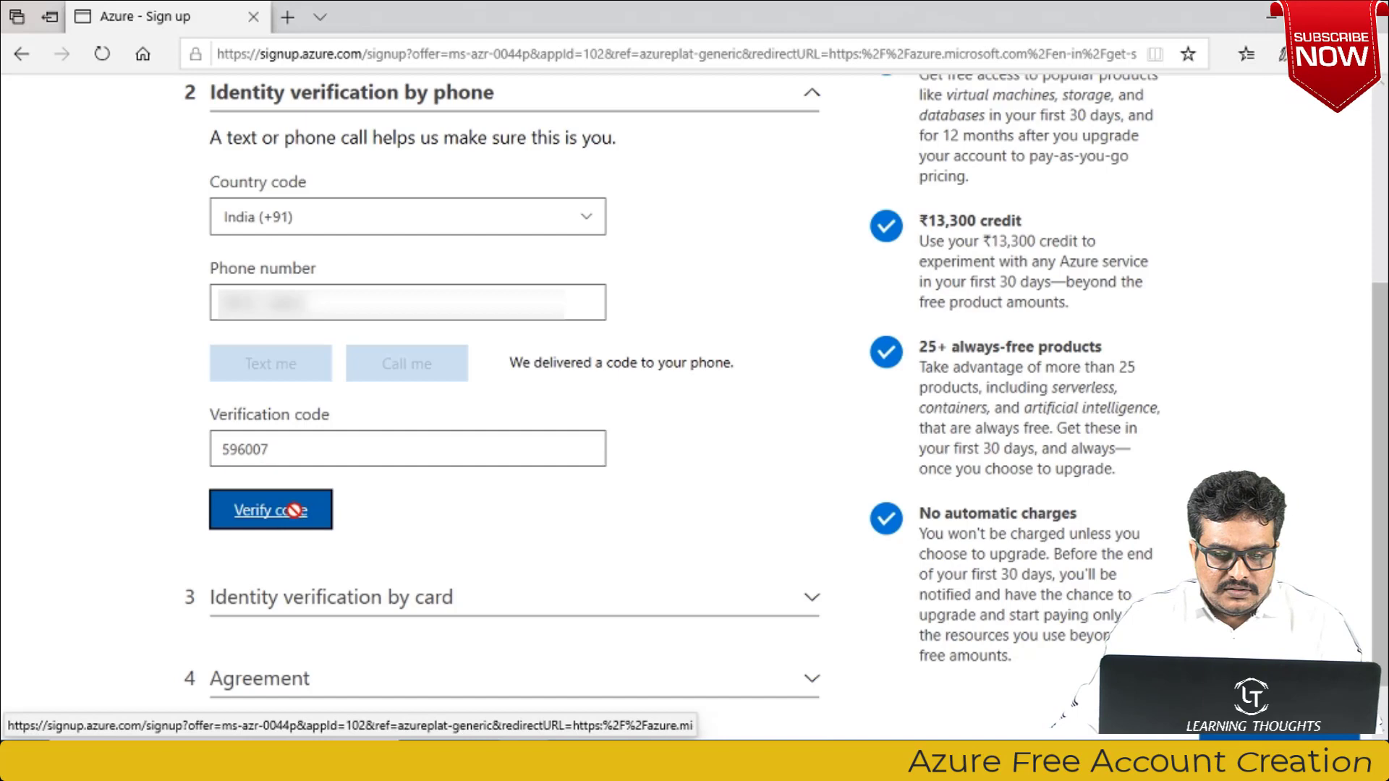
left_click(271, 510)
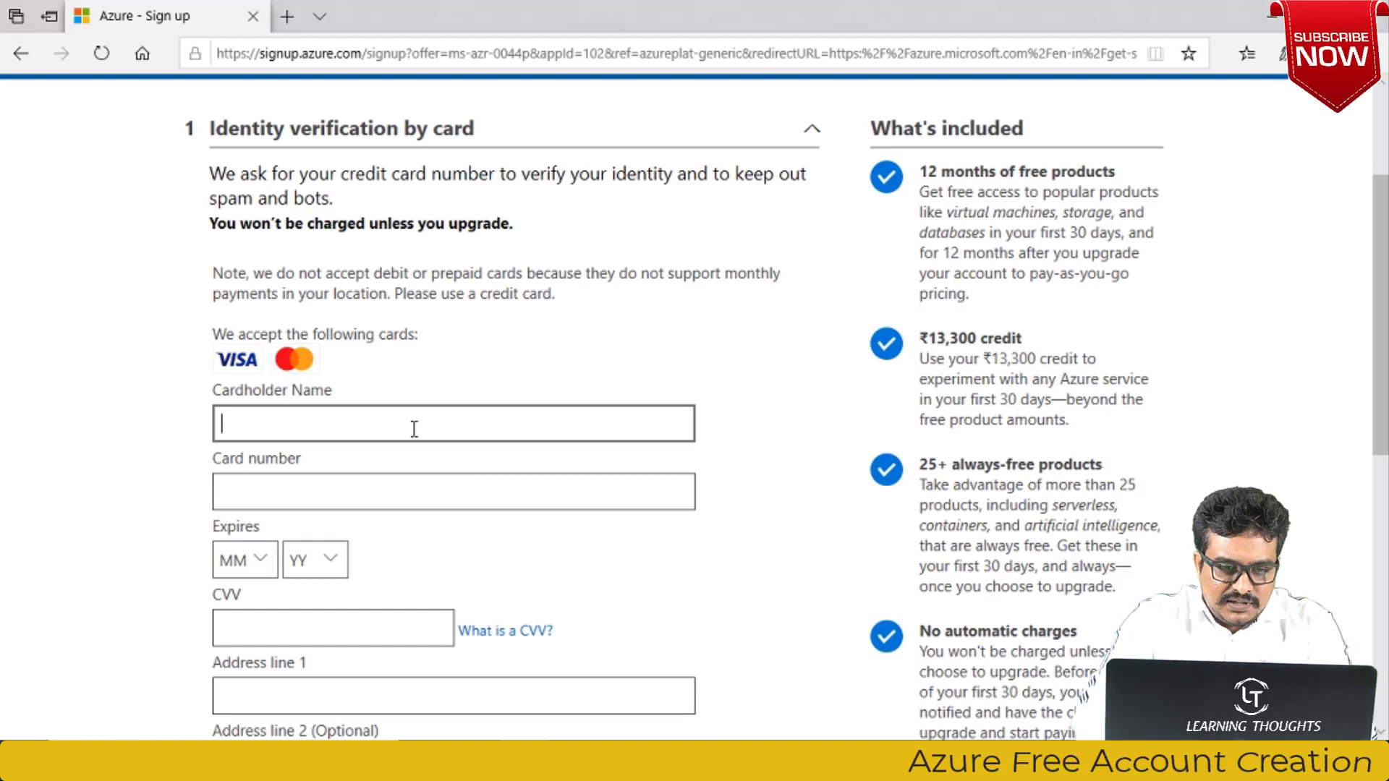
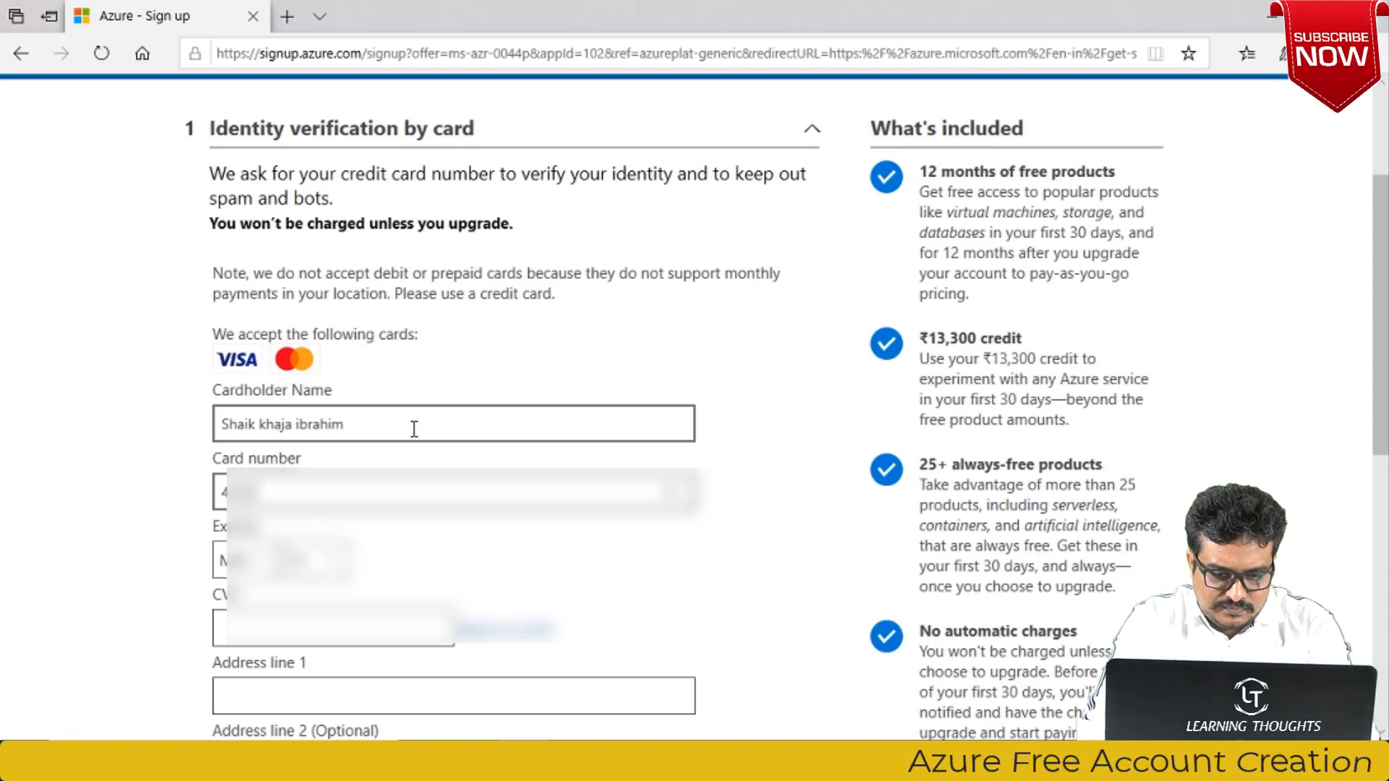
scroll("down", 3)
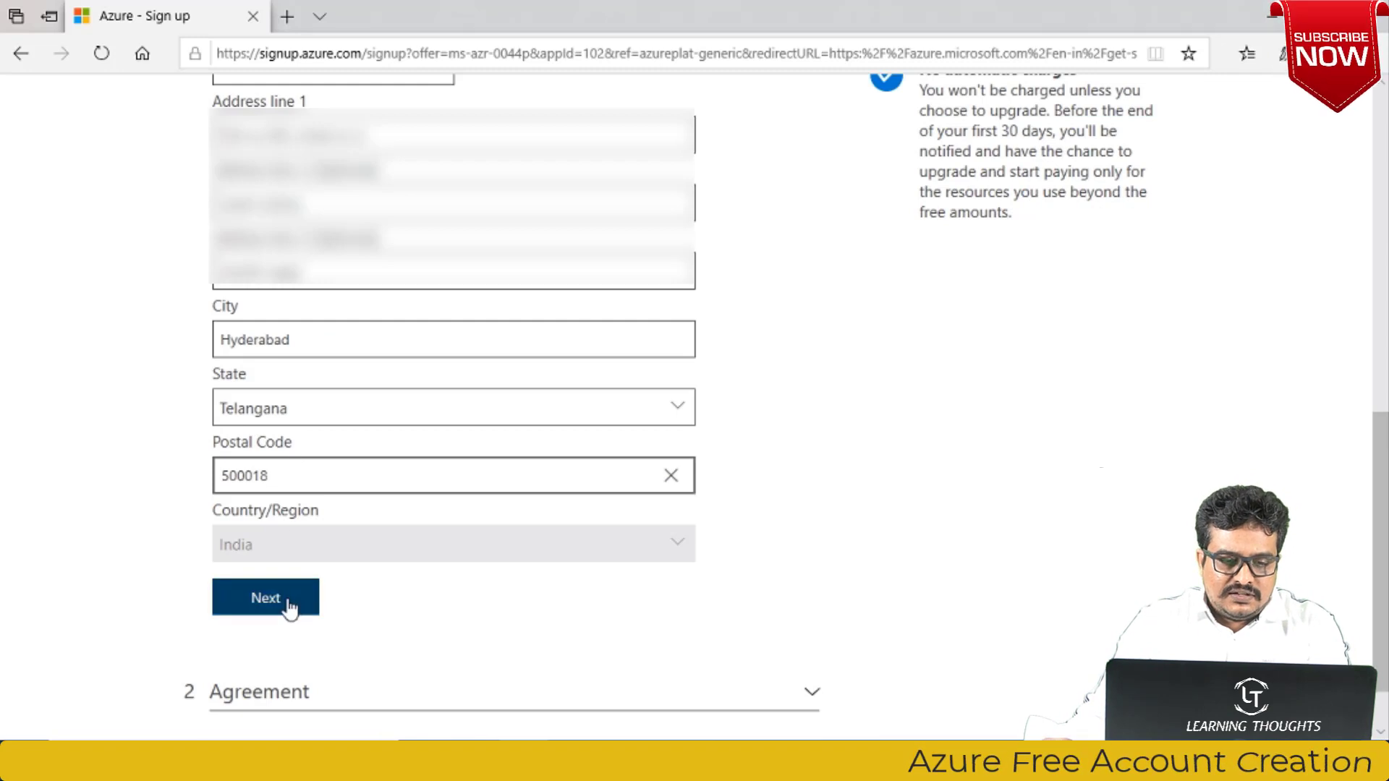
left_click(264, 598)
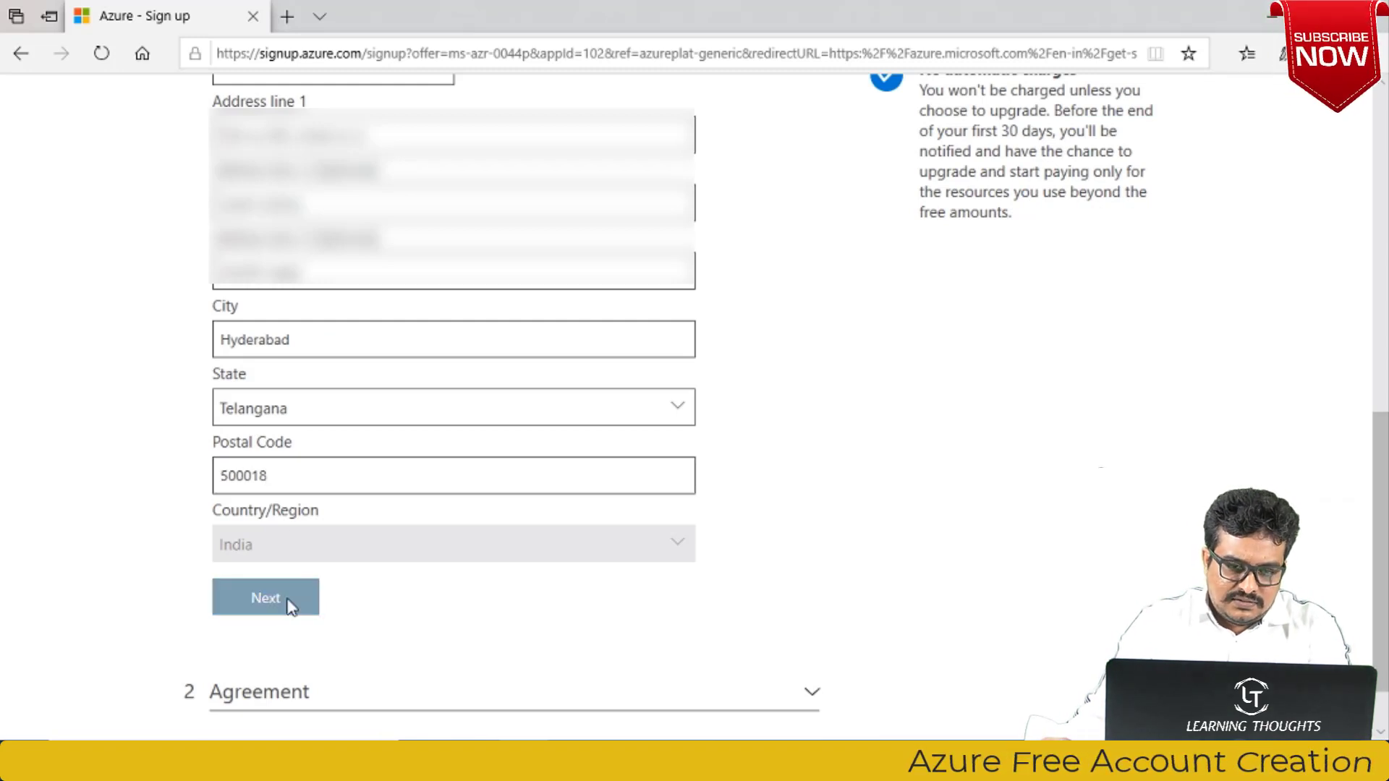
left_click(264, 598)
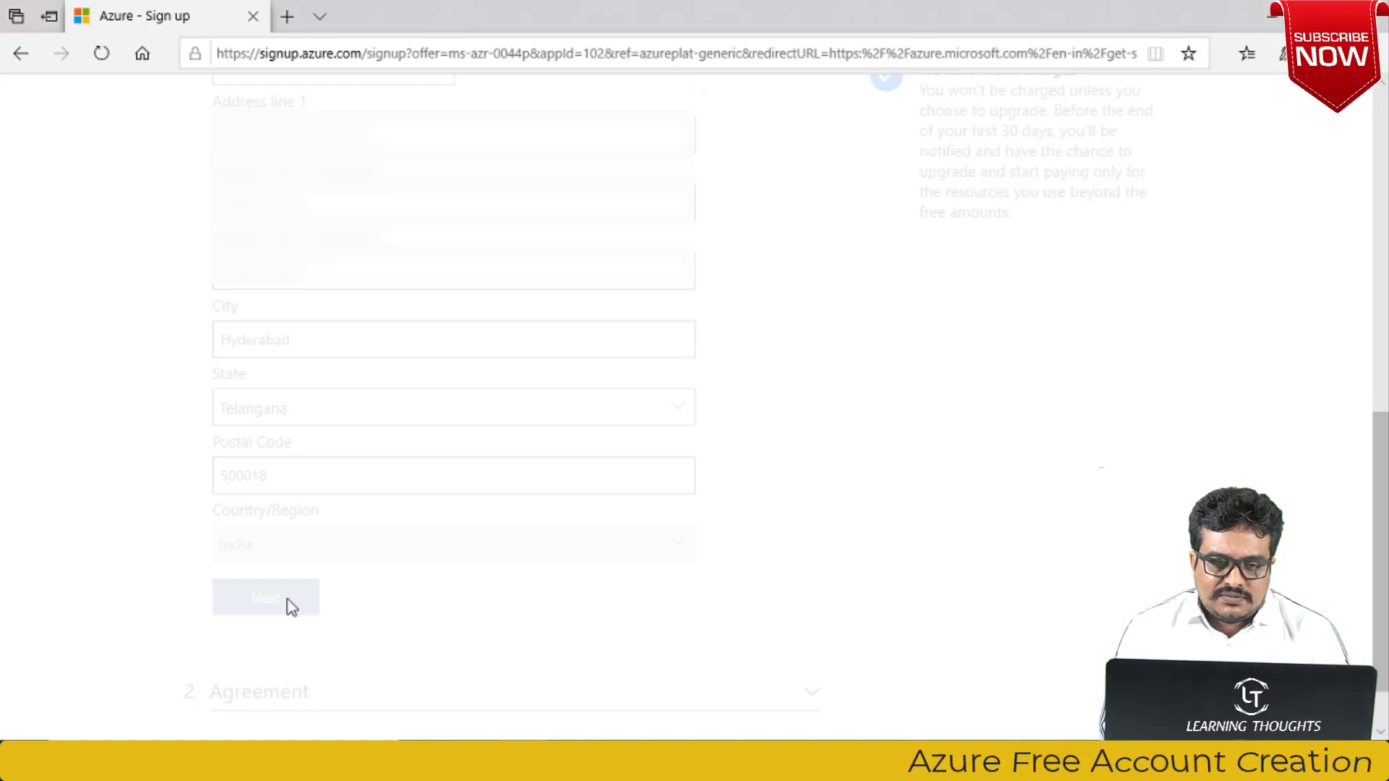
- Enter the DCB Bank one-time password and submit it to authorise the INR 2.00 card check
left_click(266, 597)
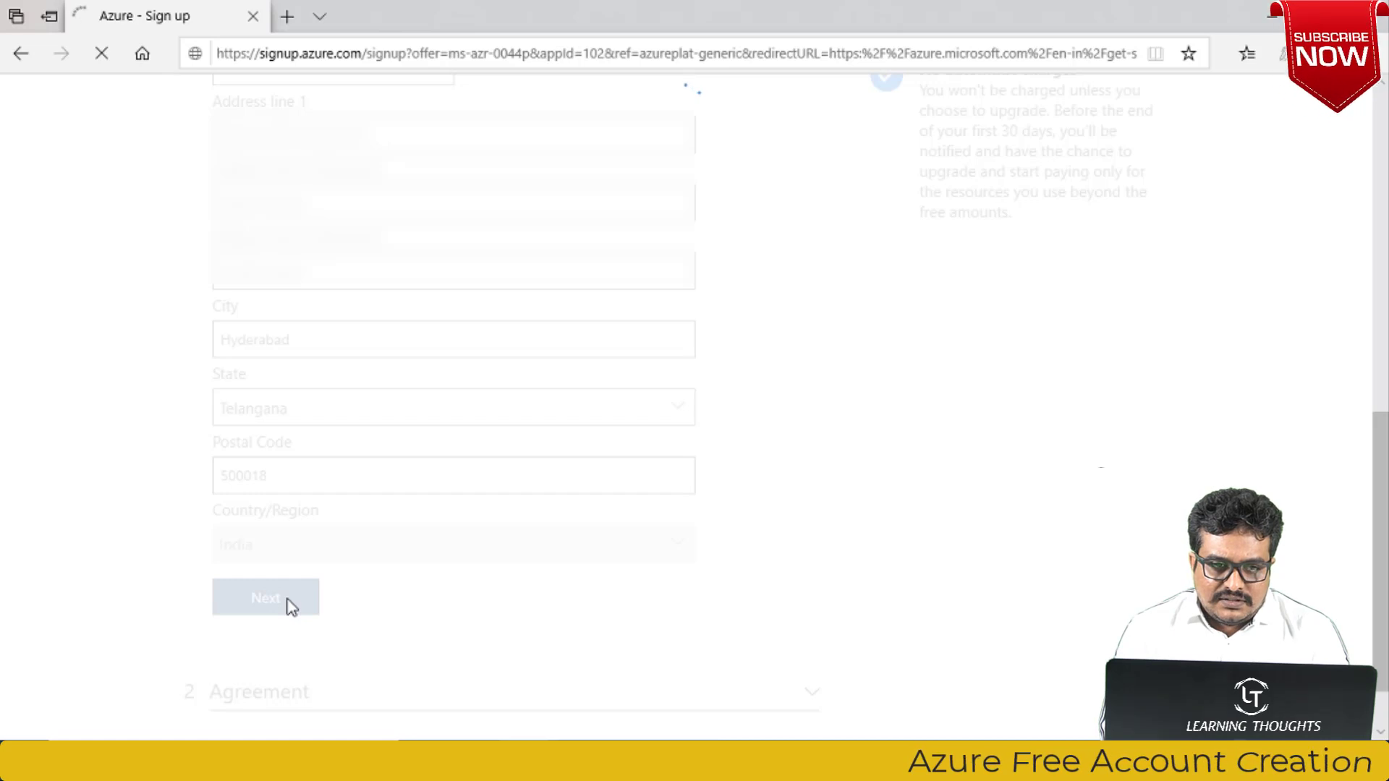
left_click(265, 596)
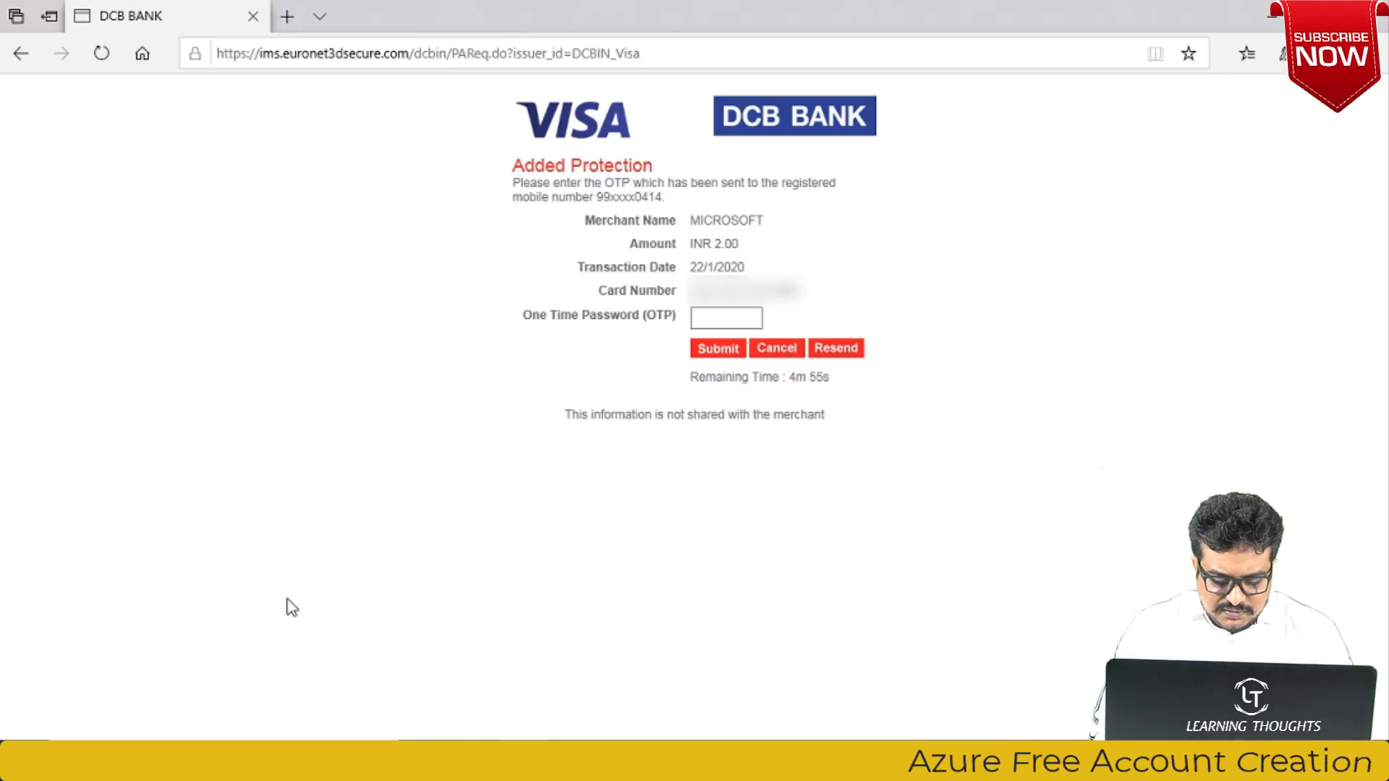
mouse_move(725, 503)
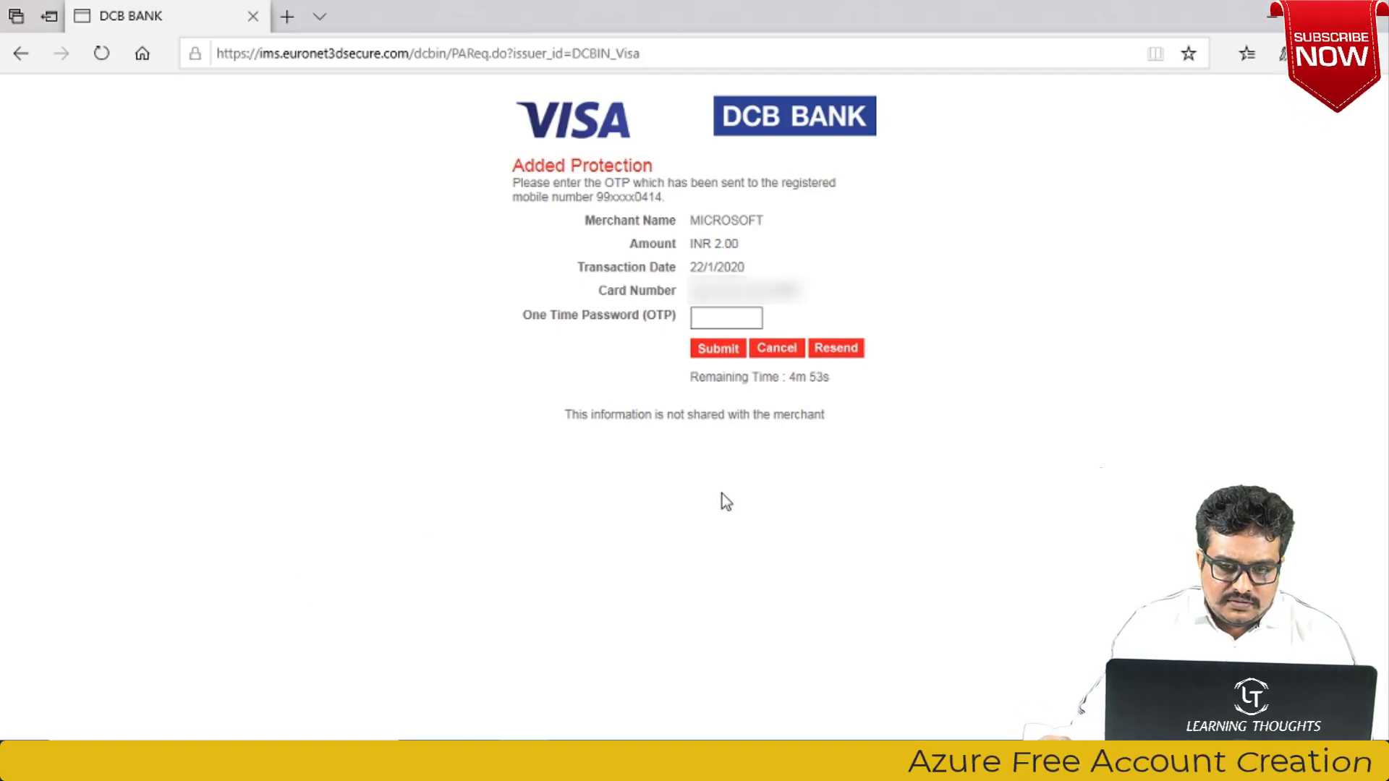
left_click(724, 319)
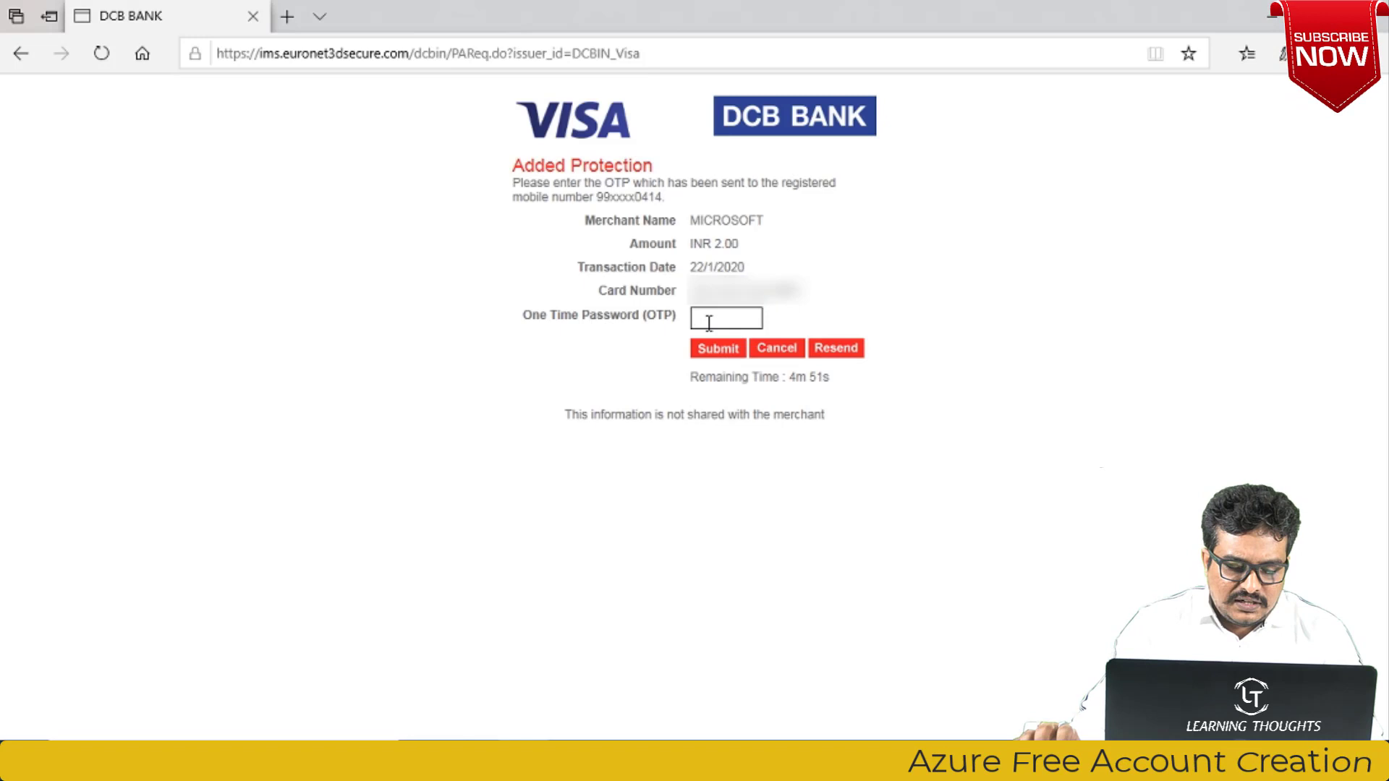
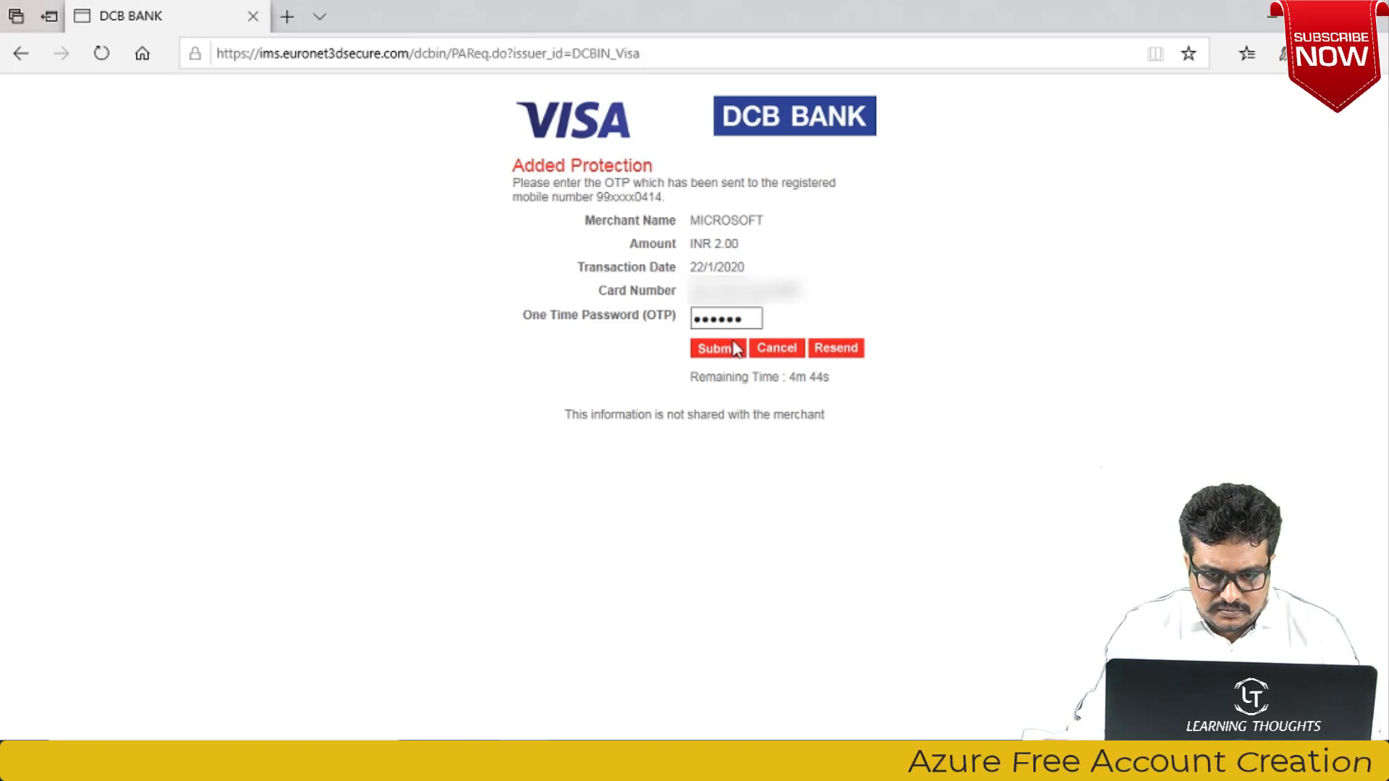
left_click(717, 348)
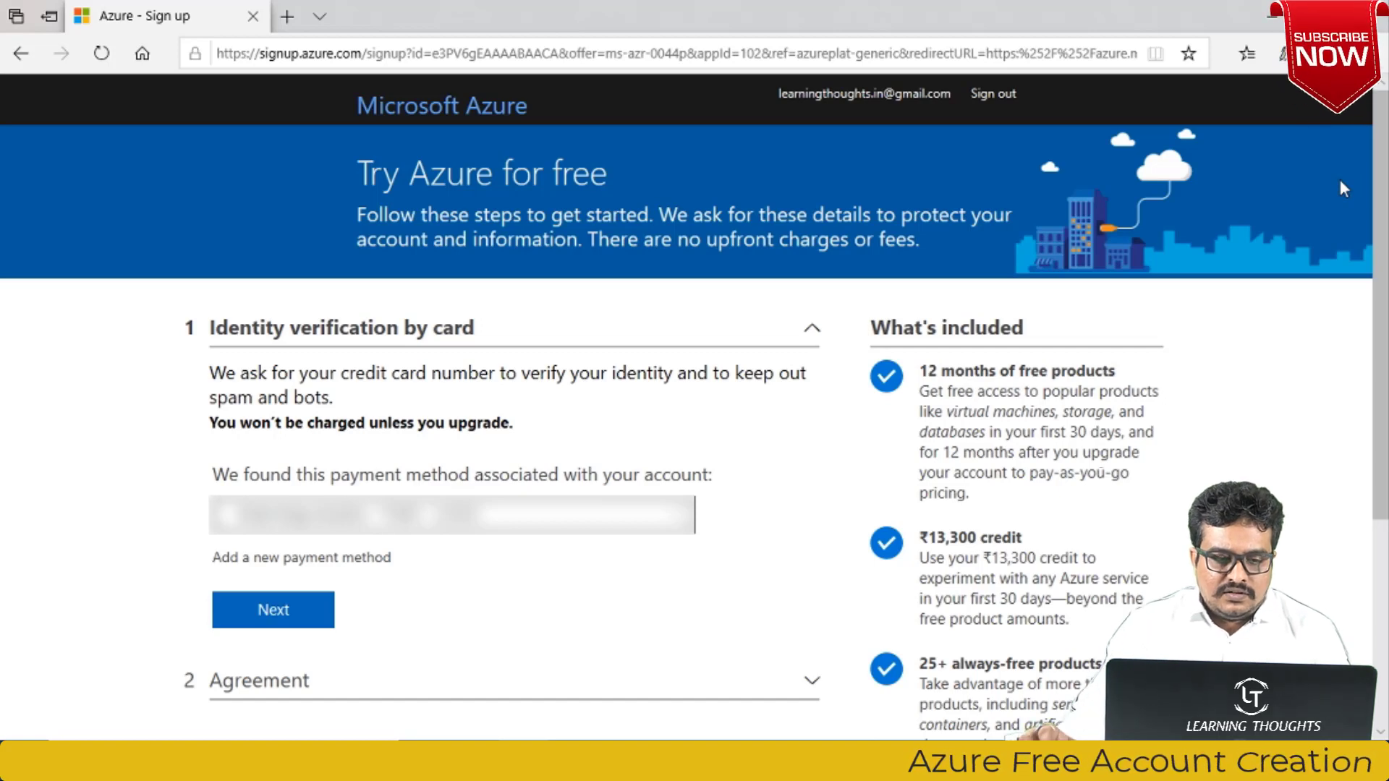
- Continue with the found payment method, agree to the subscription agreement and submit Sign up
scroll("down", 3)
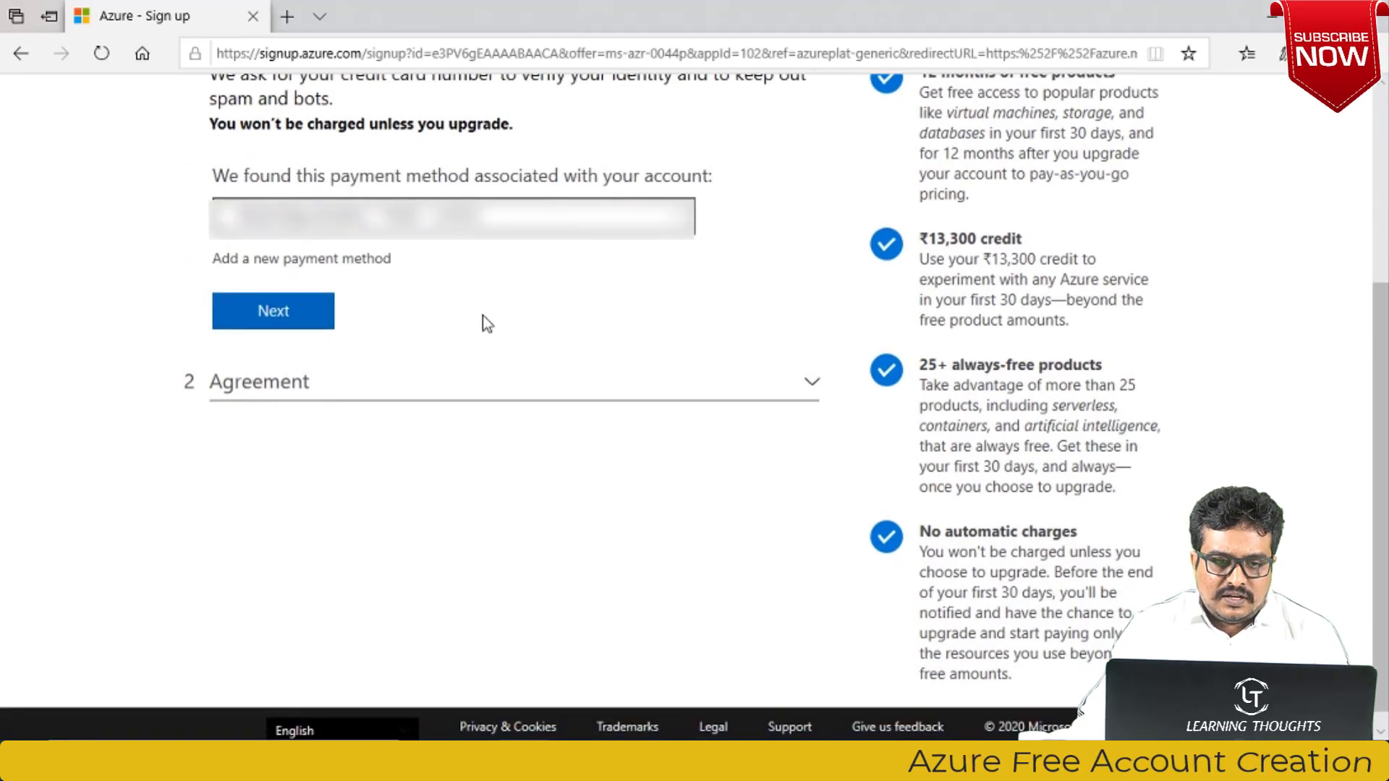
left_click(274, 311)
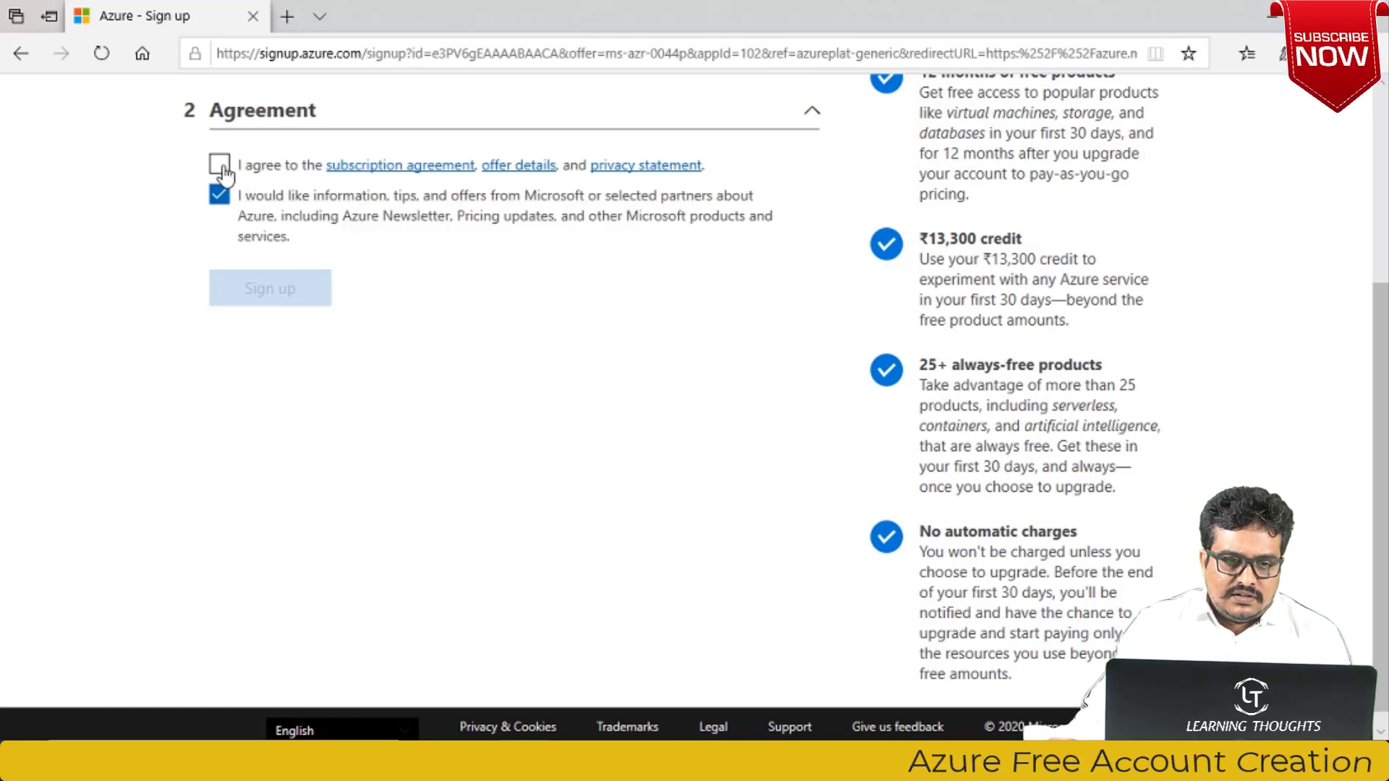
left_click(219, 165)
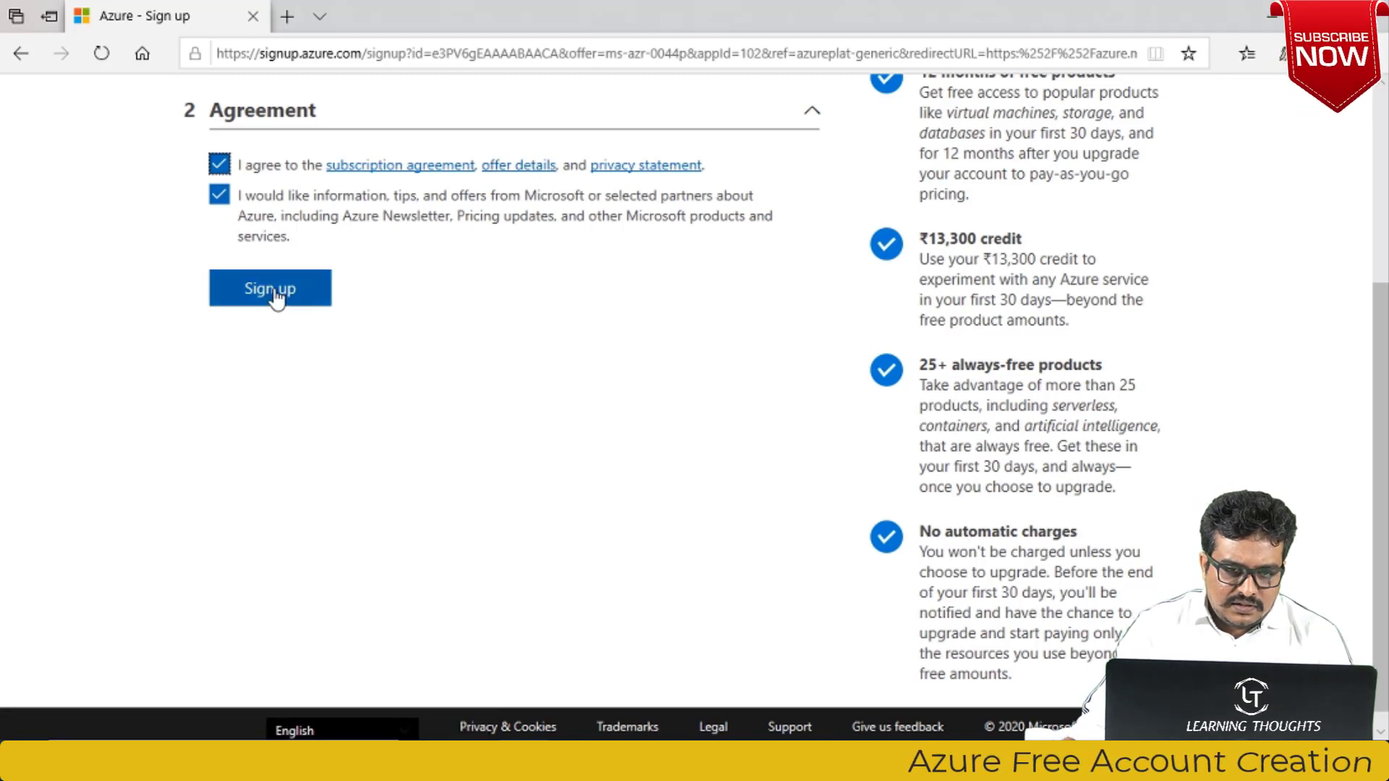
left_click(271, 288)
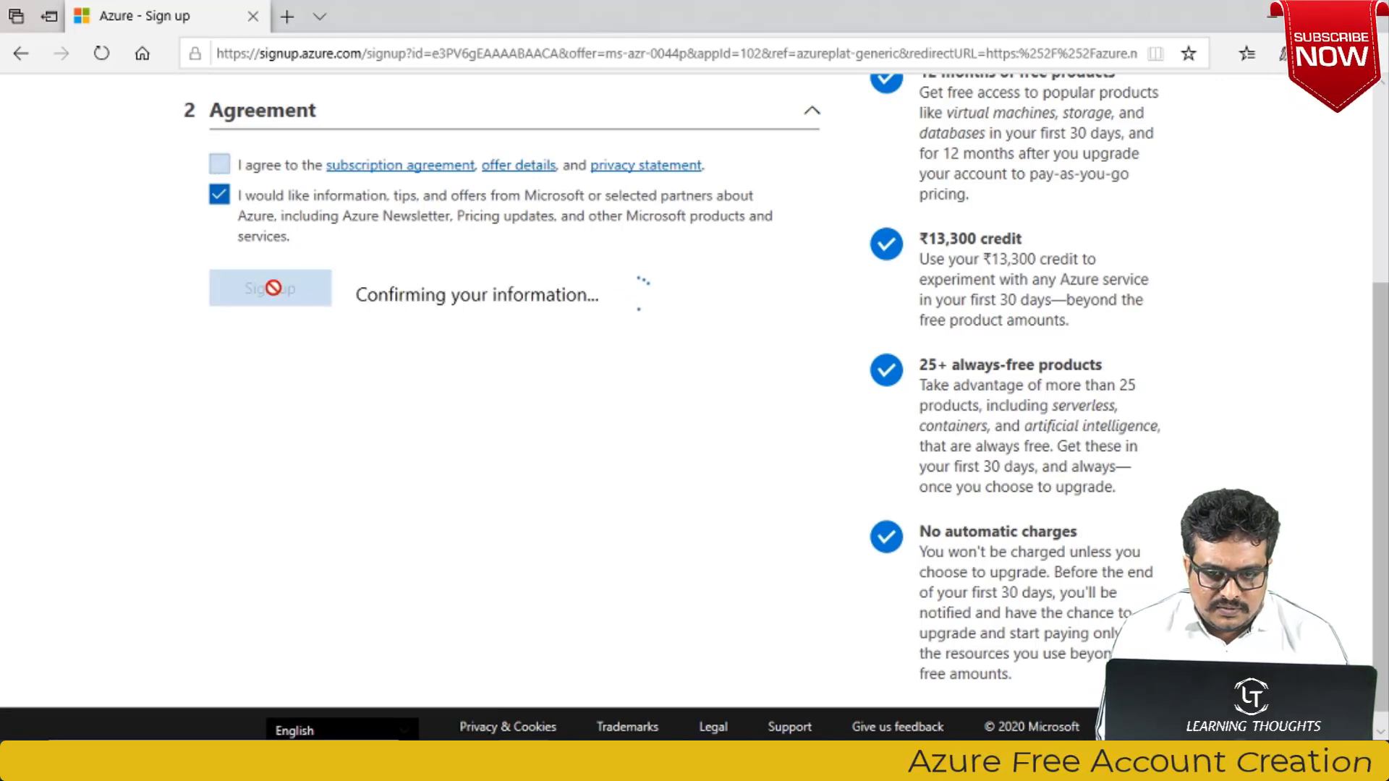